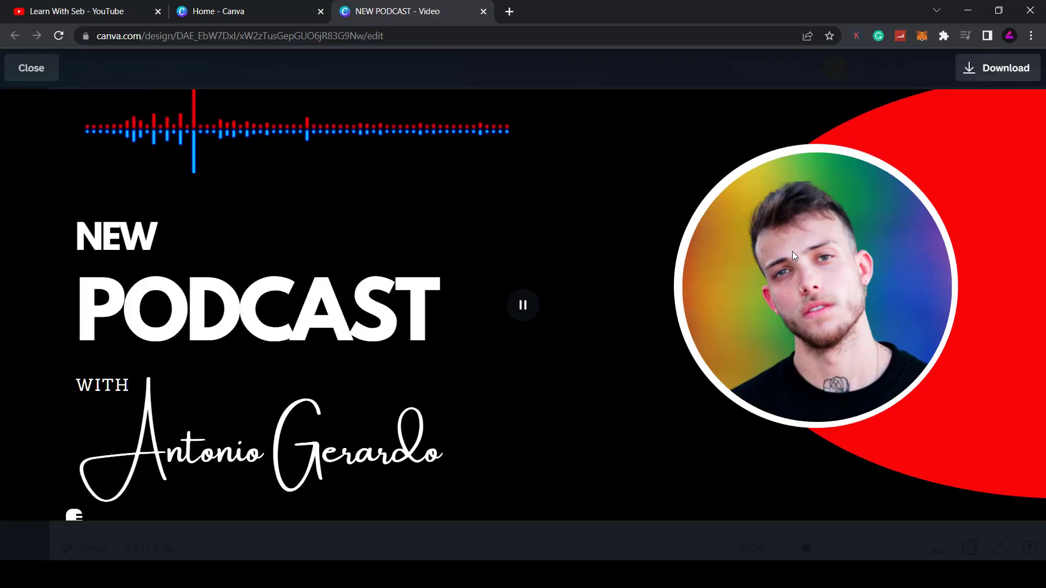
Leave the example video's full-screen preview and go to the Canva home page.
left_click(31, 67)
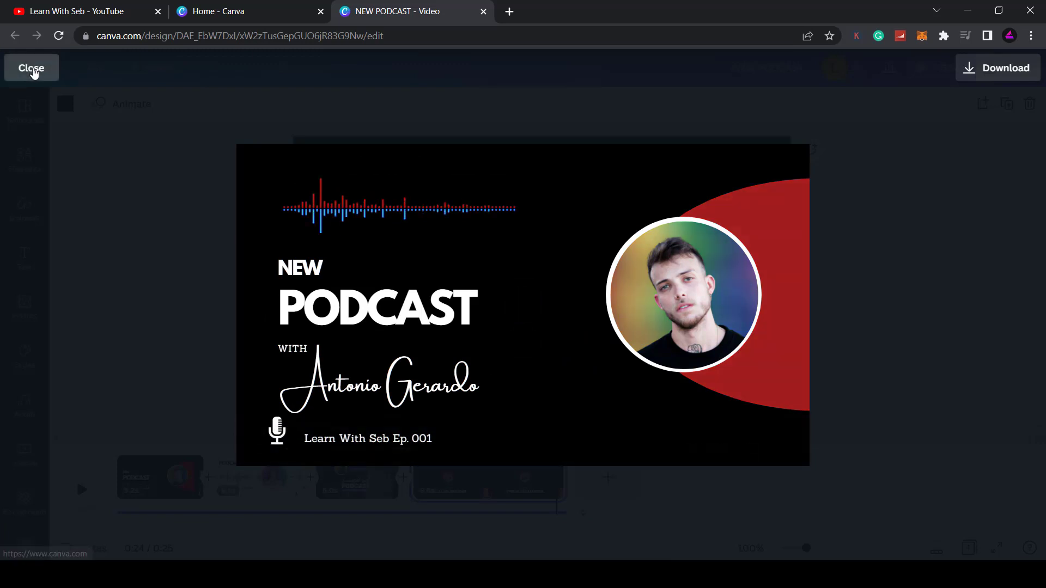
left_click(31, 67)
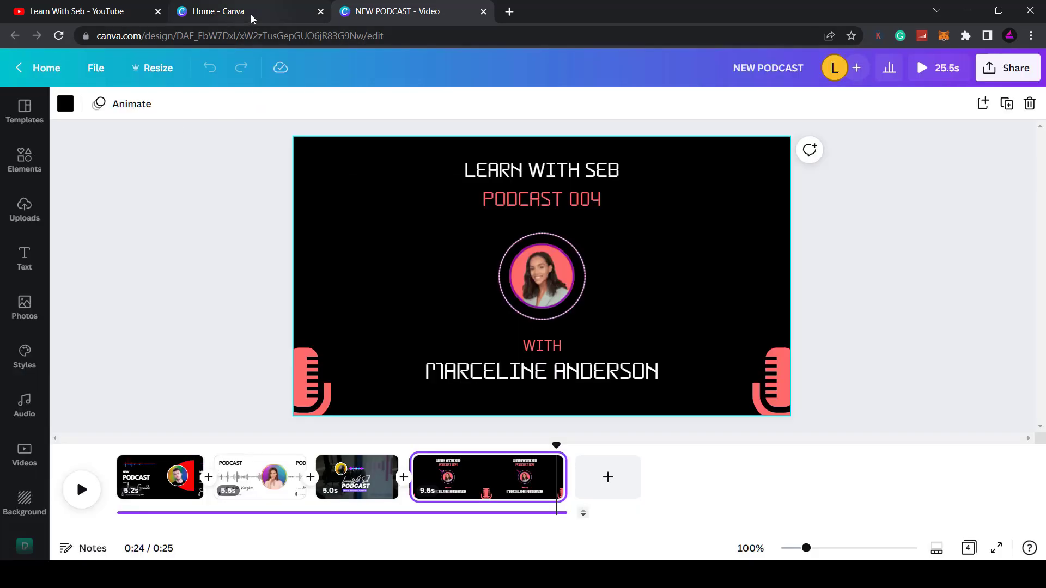
left_click(223, 11)
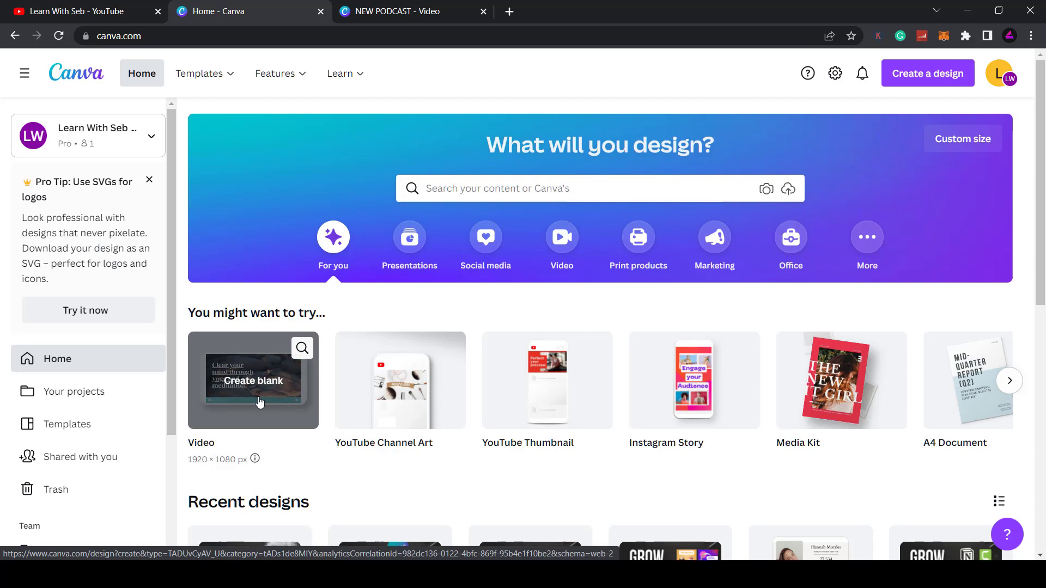
Create a blank video design and make its slide background solid black.
left_click(253, 380)
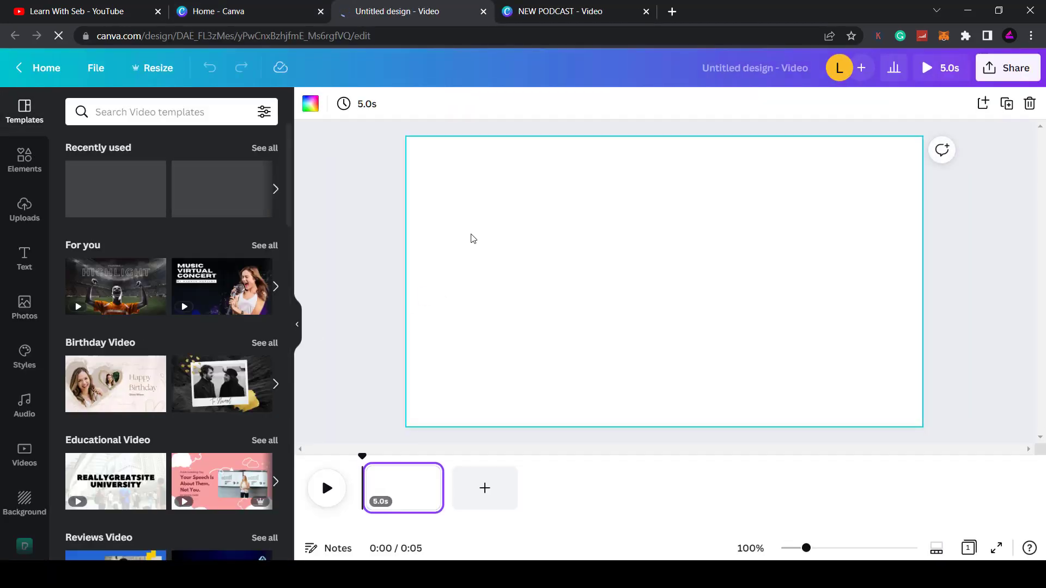
left_click(309, 103)
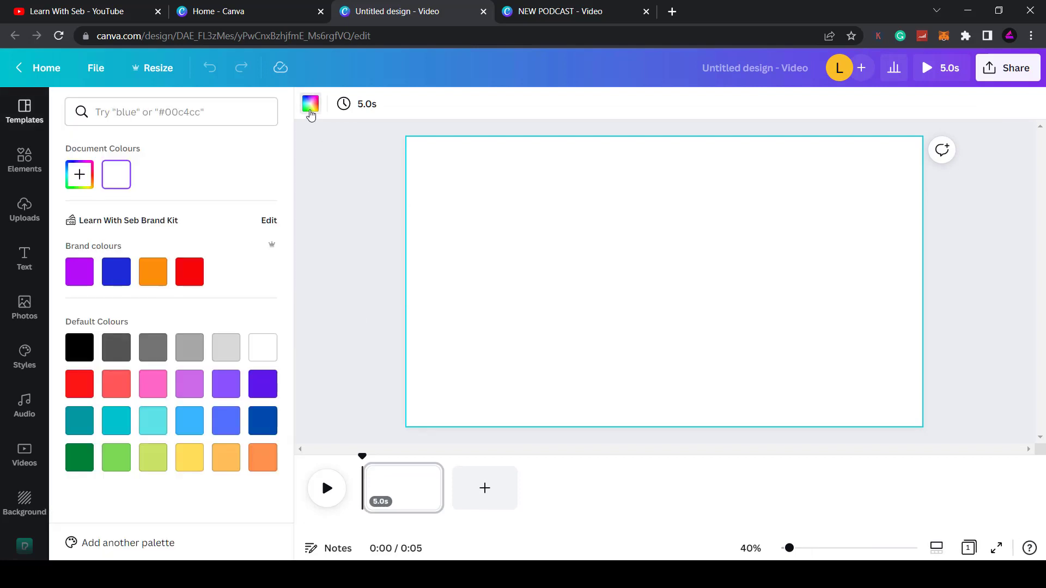
left_click(79, 347)
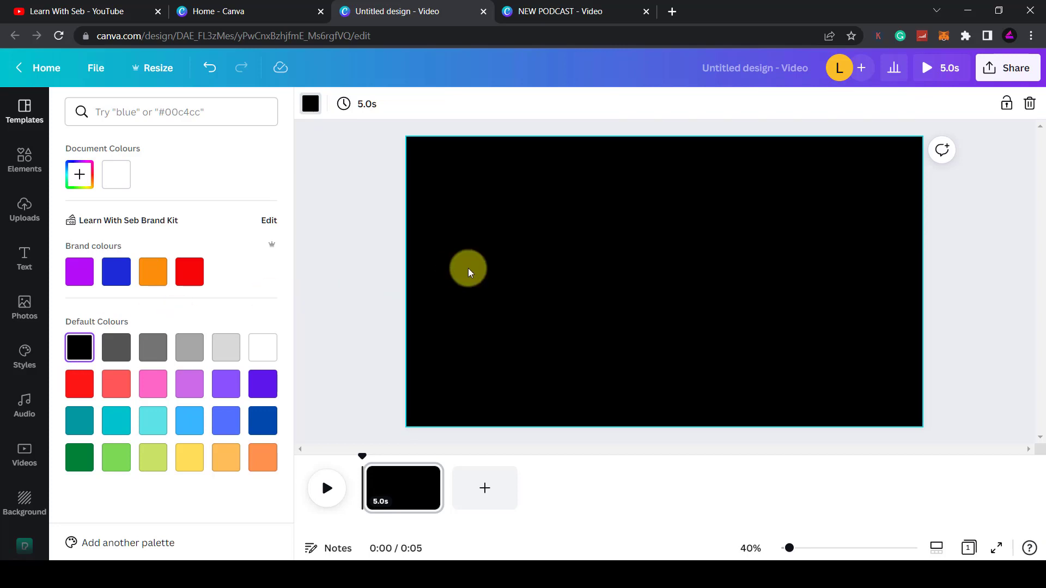
left_click(24, 110)
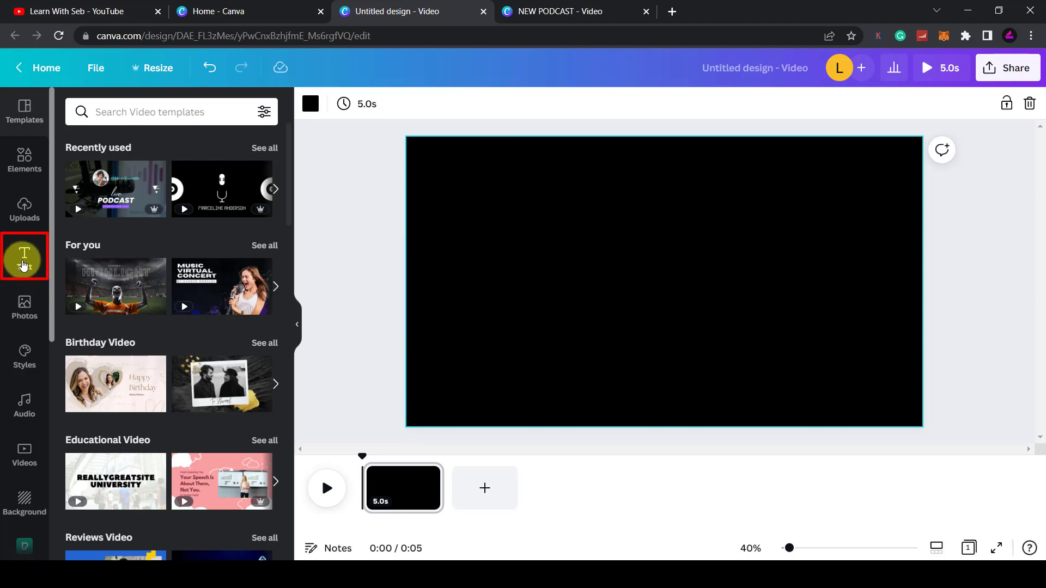
Add a text combination reading NEW PODCAST / WITH / Antonio Gerardo at a smaller size.
left_click(24, 256)
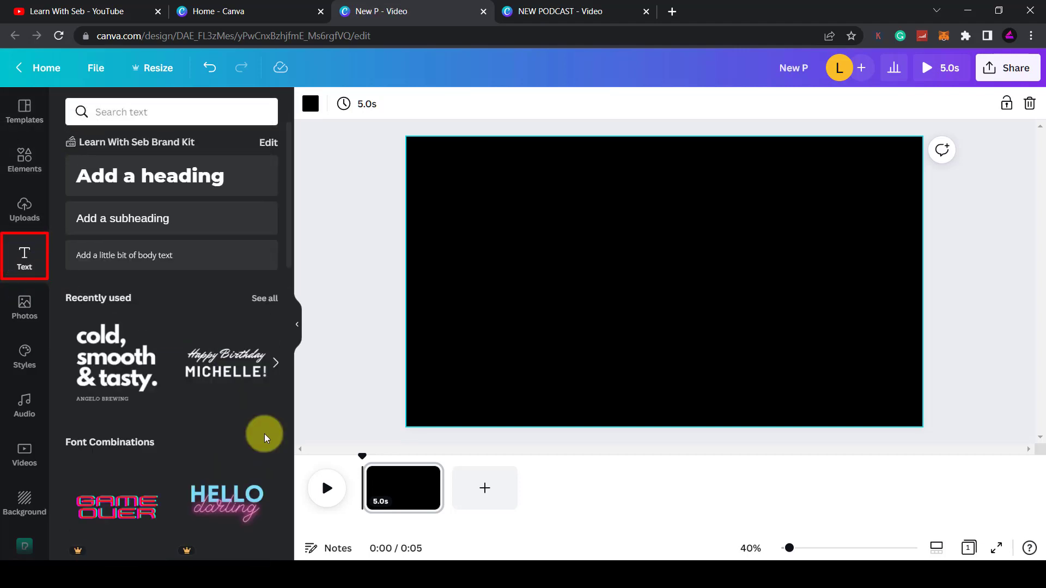
left_click(117, 361)
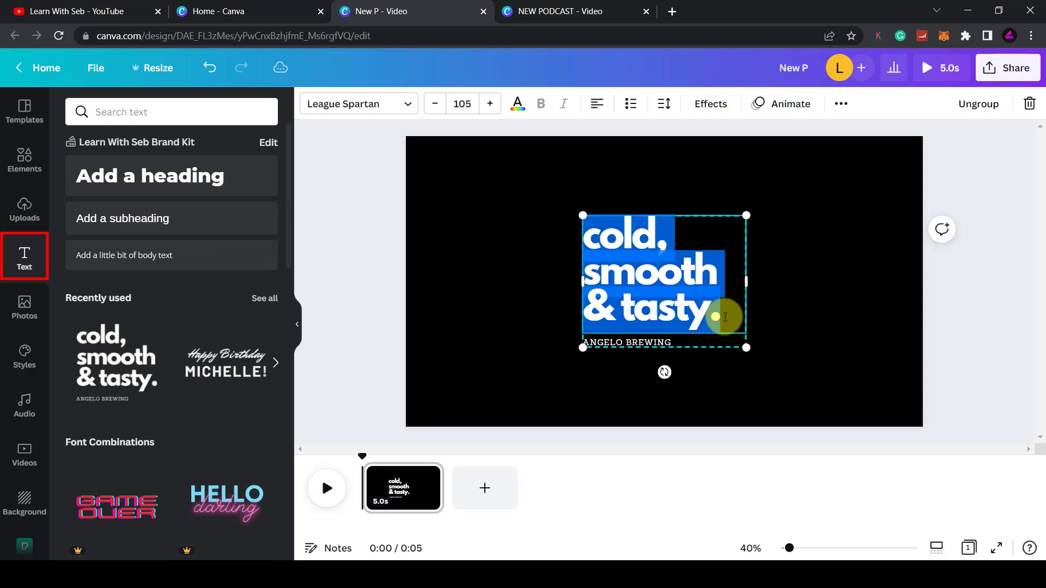
type("NEW PODCAST")
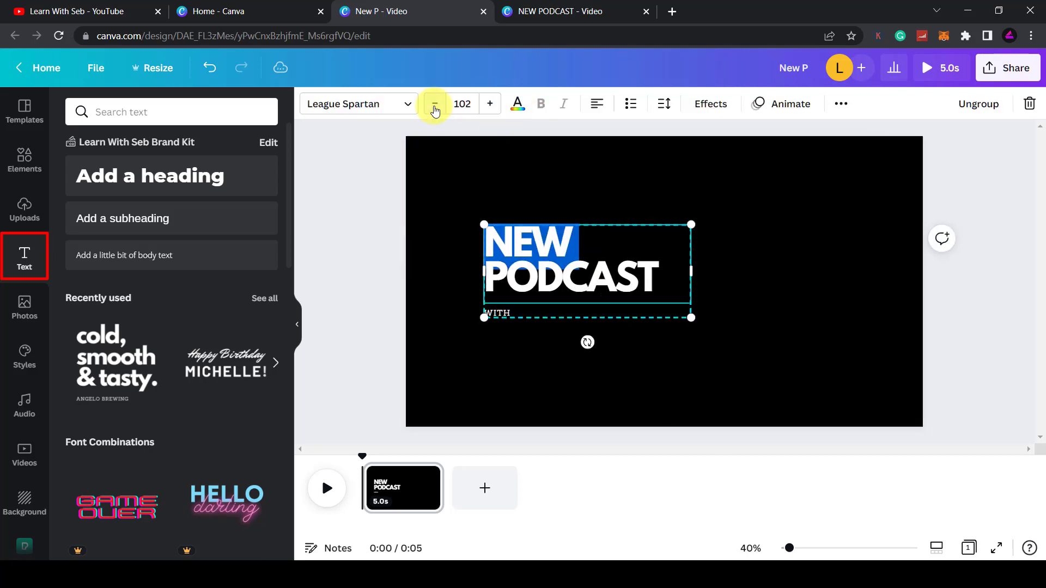
left_click(435, 103)
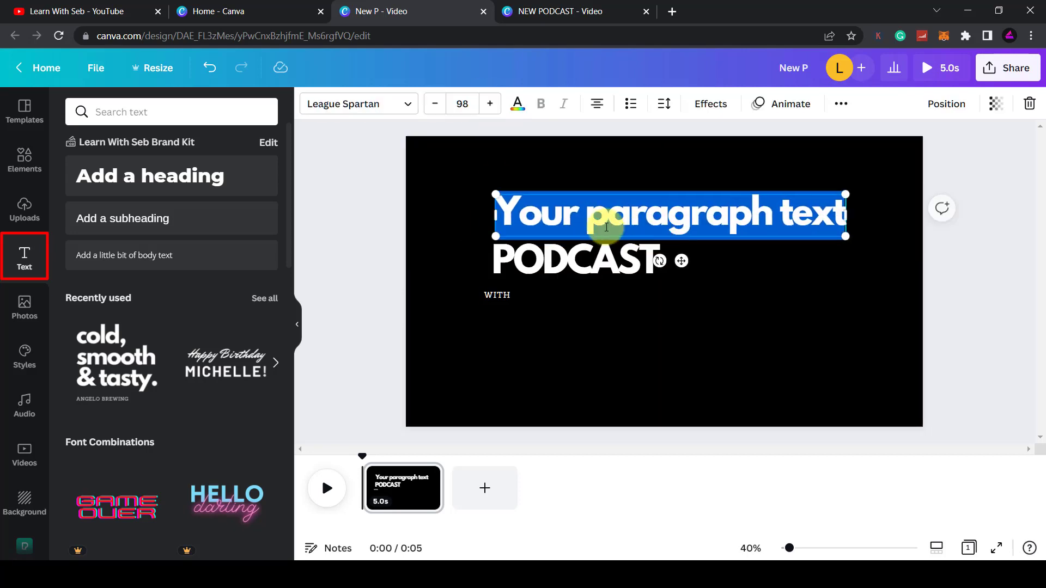
left_click(578, 261)
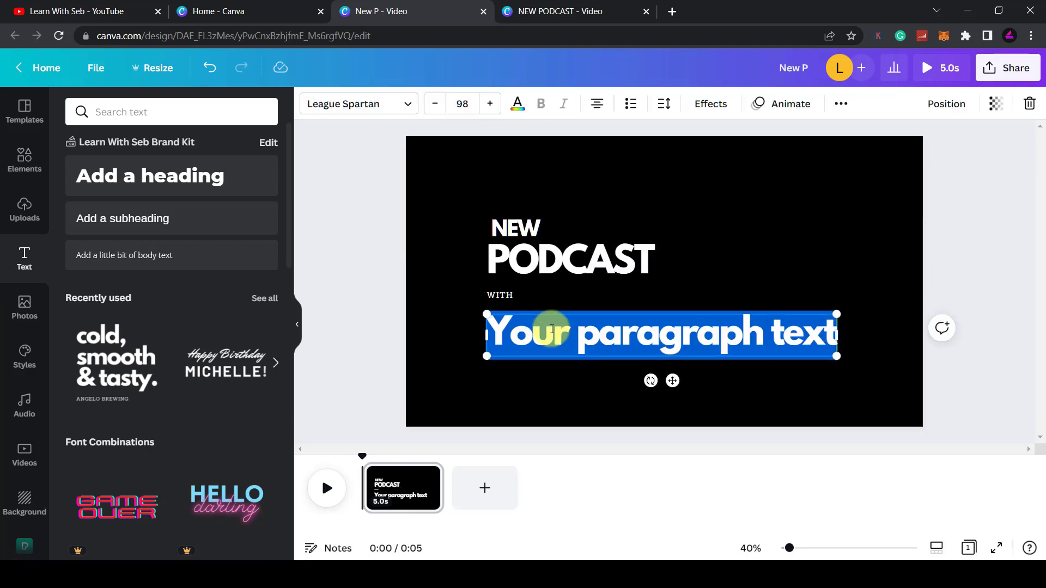
Add a caption 'Learn With Seb Ep. 001' and give it a different font.
left_click(356, 103)
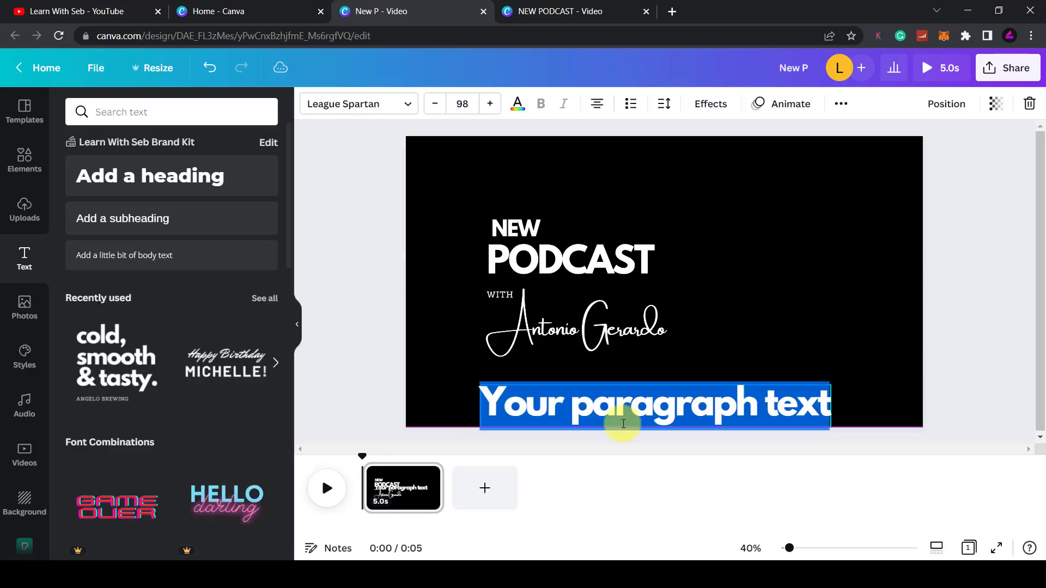
type("Learn With Seb Ep. 001")
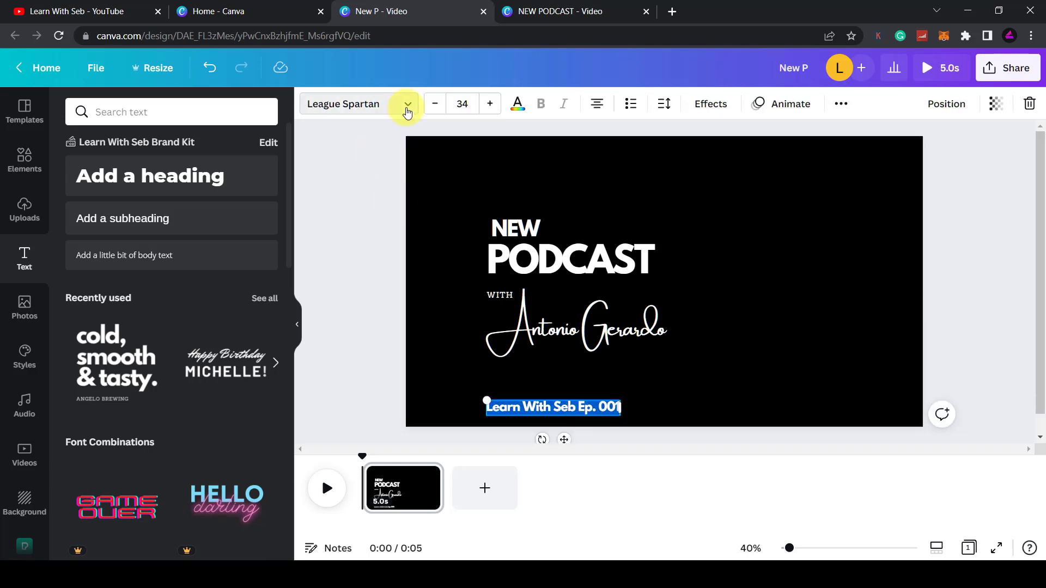
left_click(24, 160)
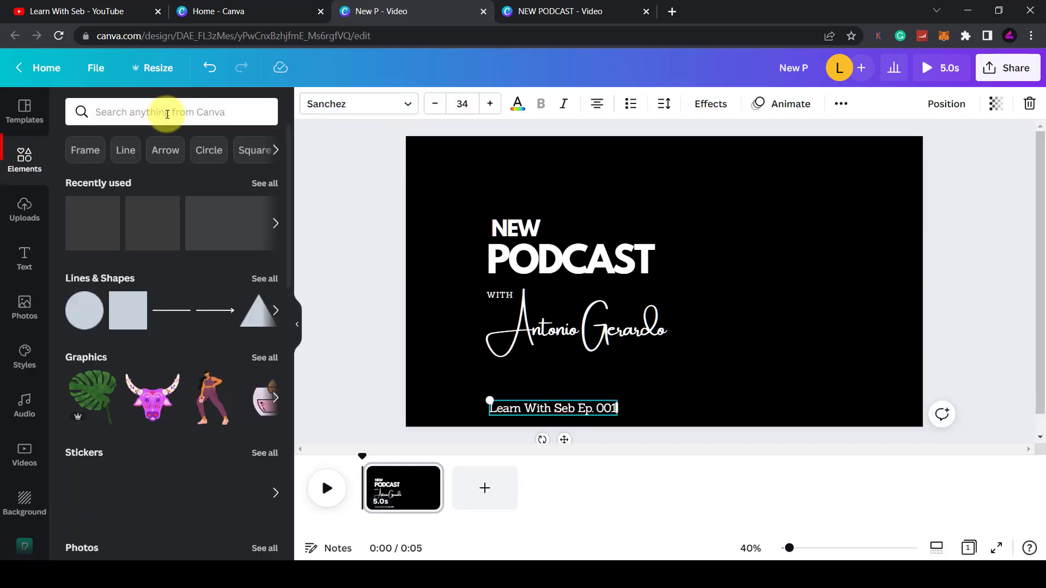
Search Elements for 'podcast' and place the white microphone icon beside the caption.
type("podcast")
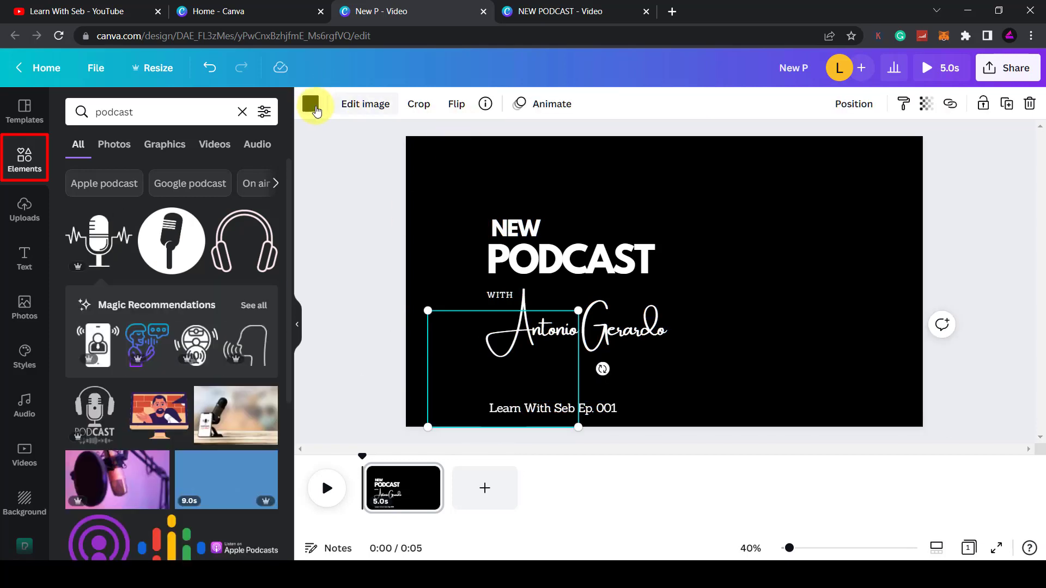
left_click(310, 104)
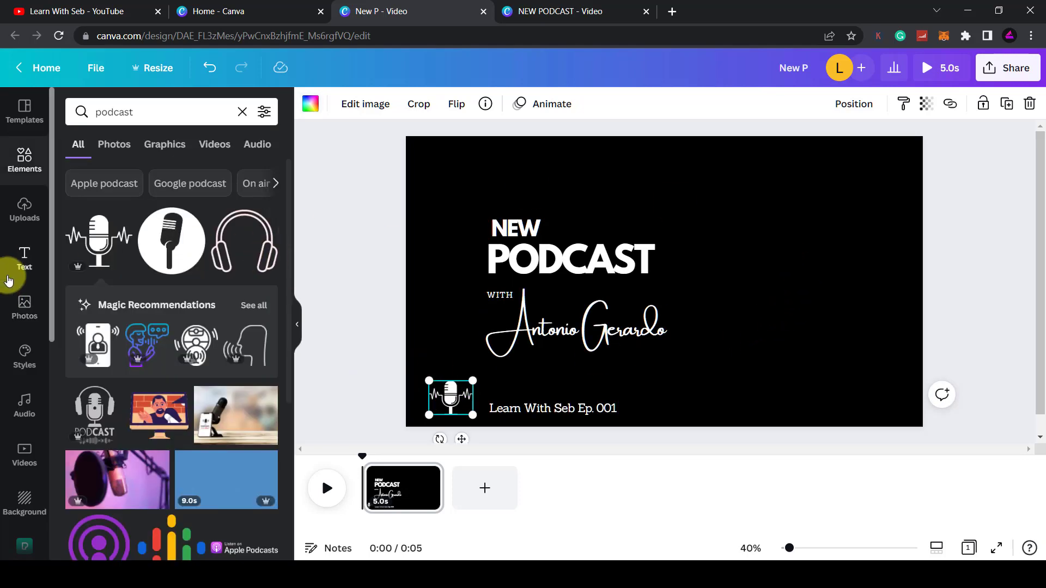
left_click(157, 111)
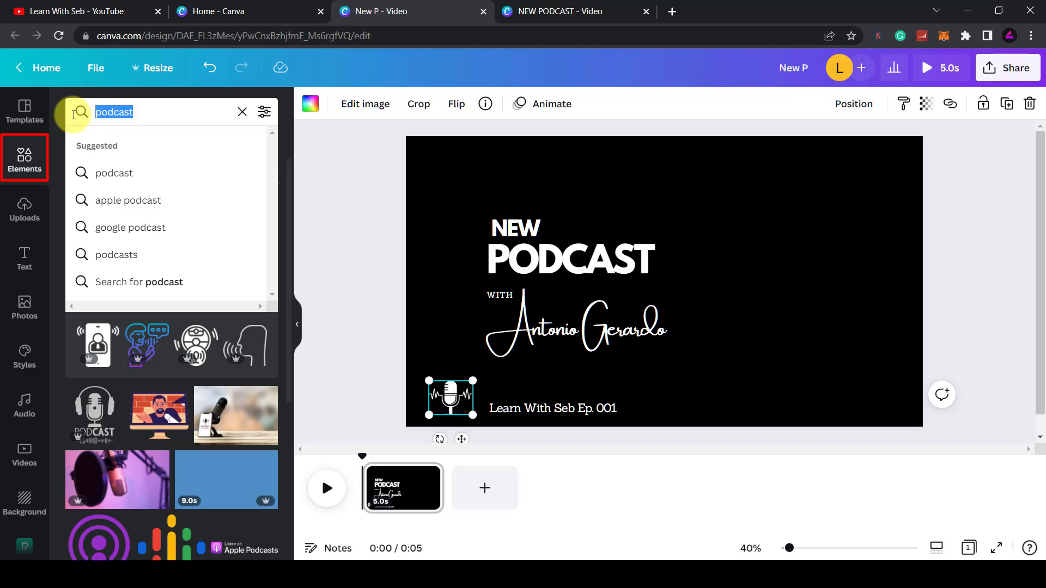
Add a circle frame with the uploaded guest photo, an orange shape behind it.
type("fram")
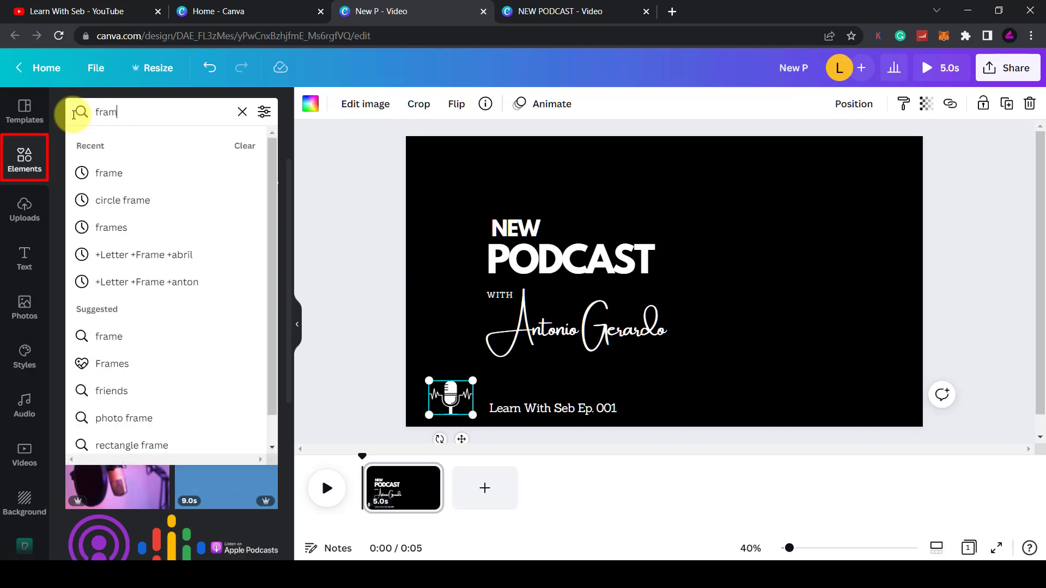
key("Return")
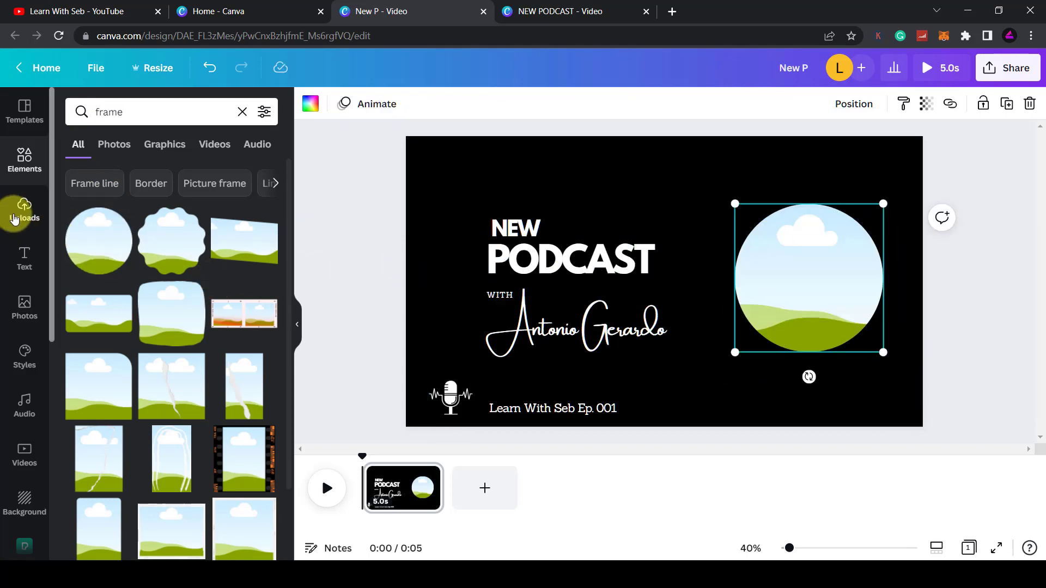
left_click(24, 210)
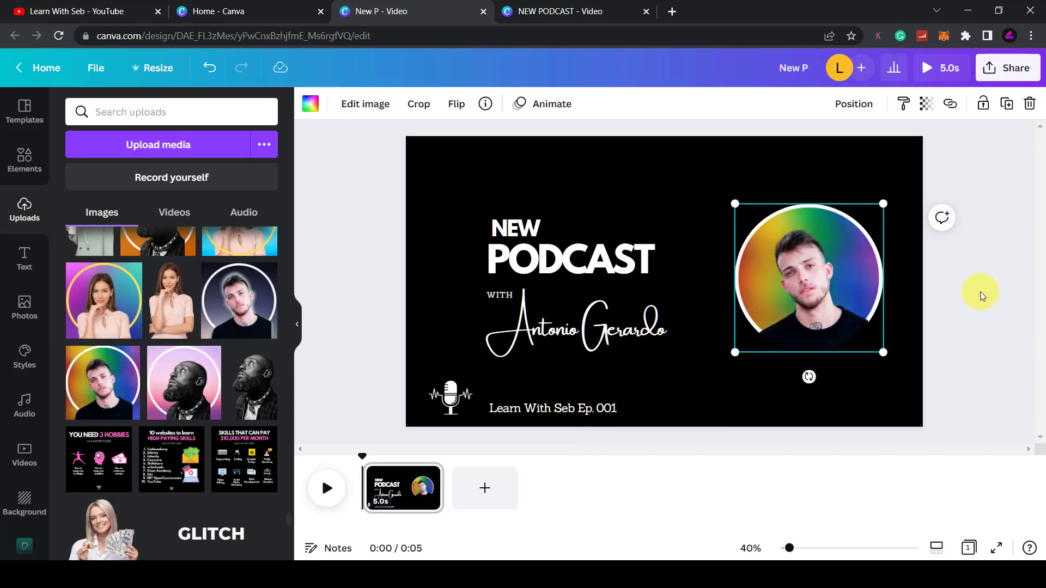
left_click(570, 422)
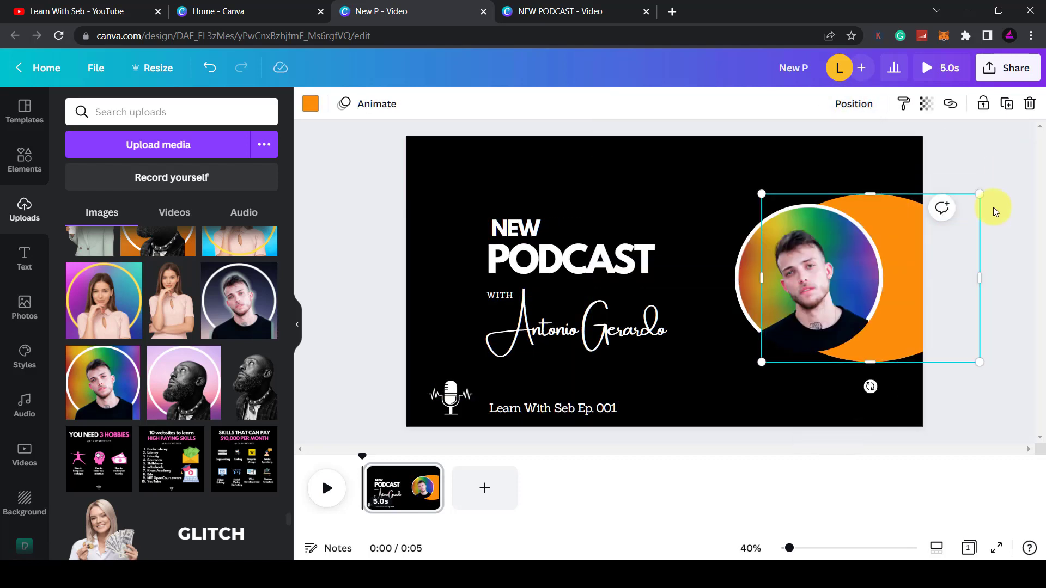
left_click(307, 230)
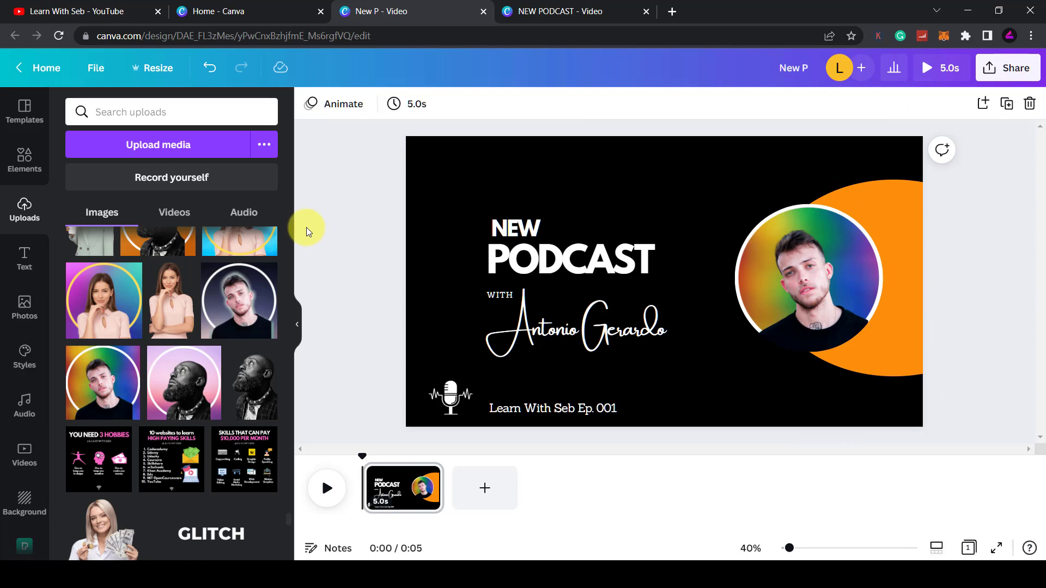
Search the Videos library for 'audio wave' clips.
left_click(24, 456)
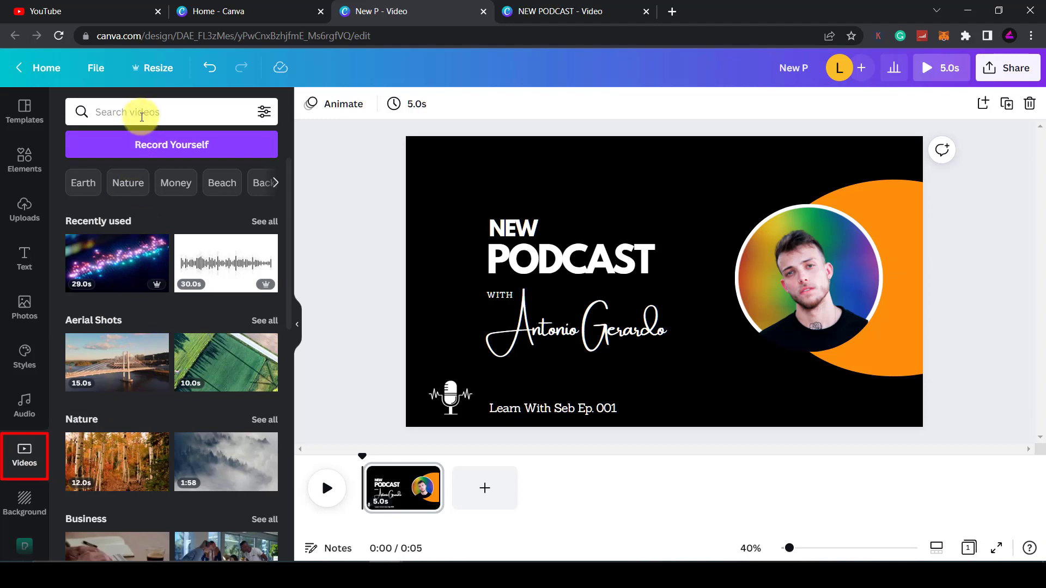
left_click(167, 112)
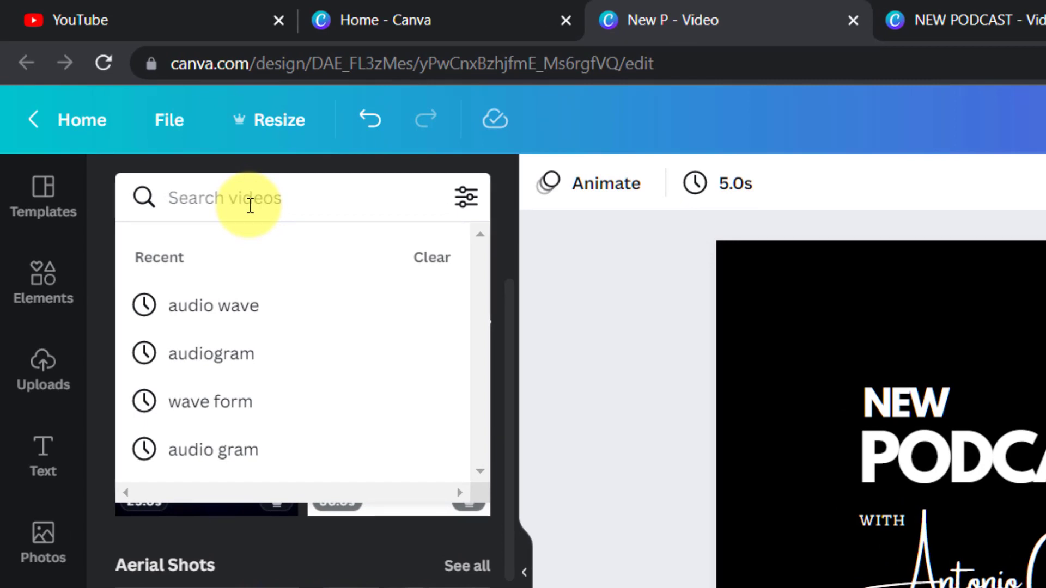
type("au")
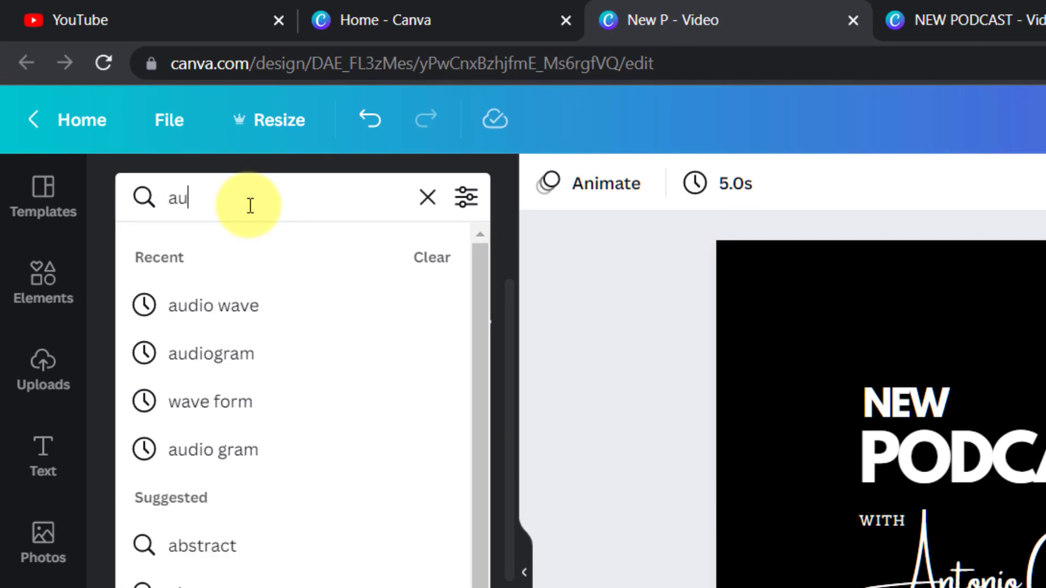
left_click(213, 305)
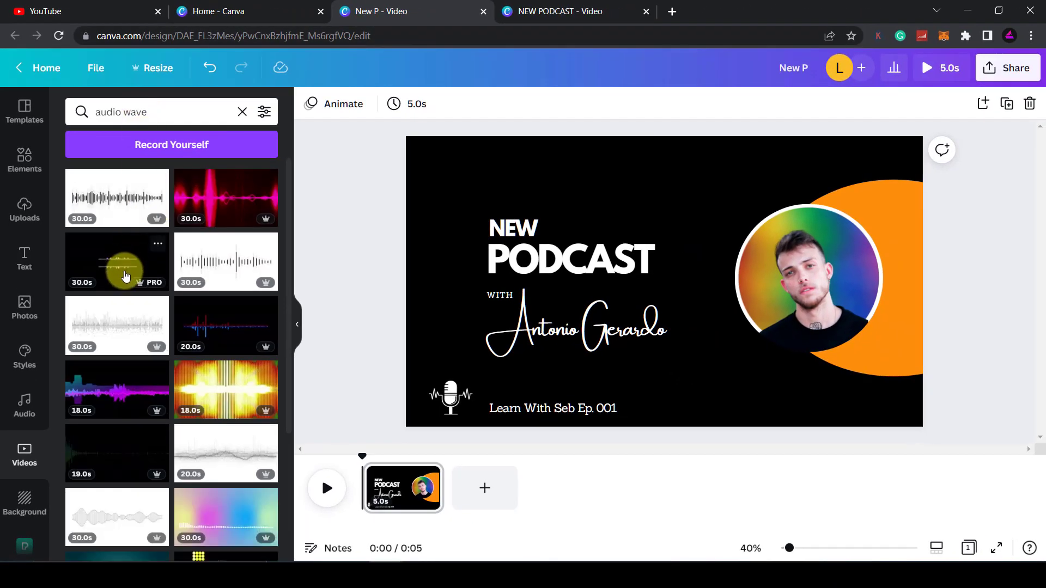
mouse_move(237, 255)
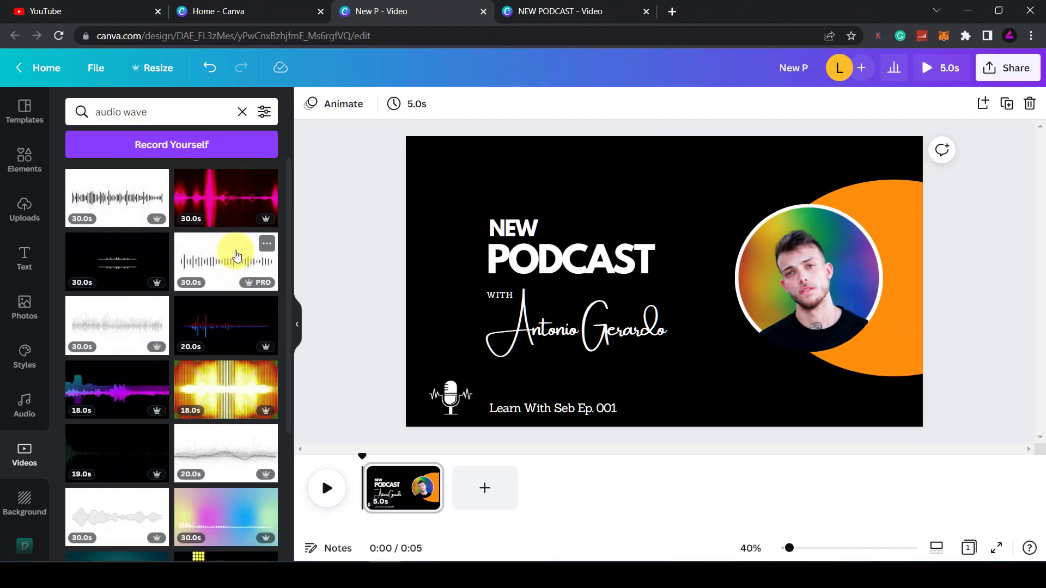
mouse_move(153, 222)
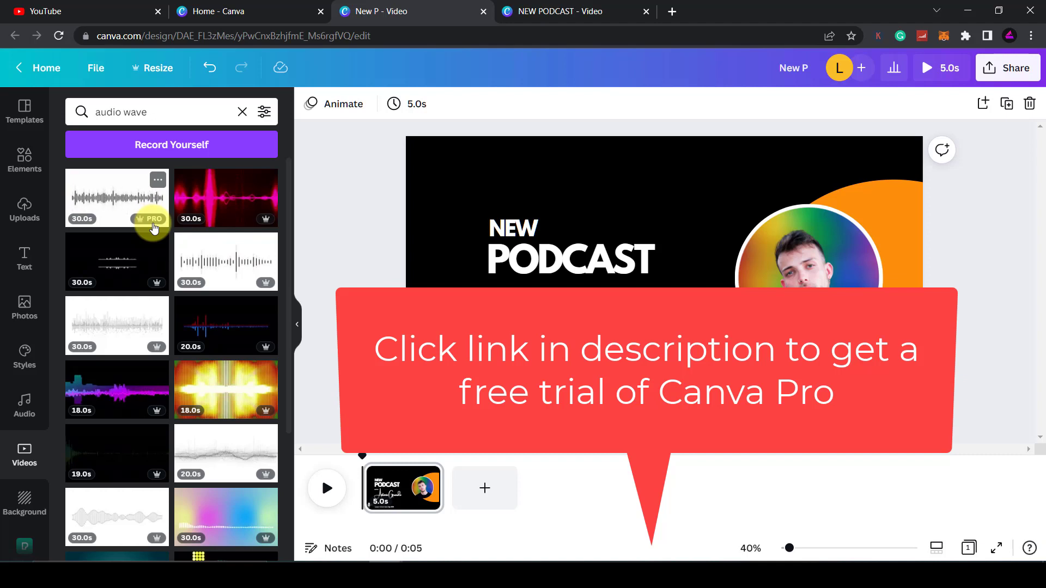
mouse_move(207, 277)
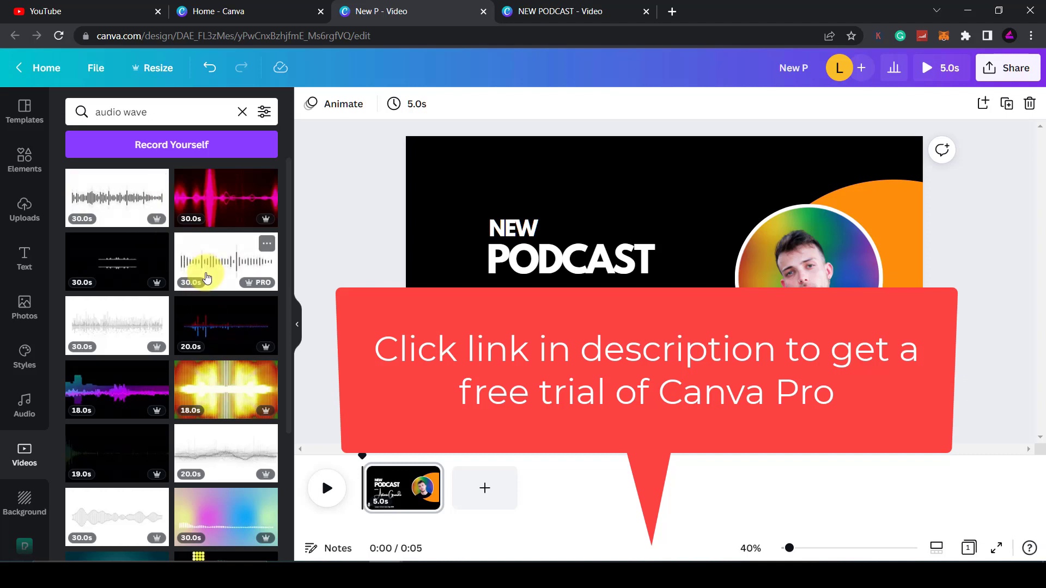
Change the video search to 'sound wave' and browse the results.
left_click(153, 112)
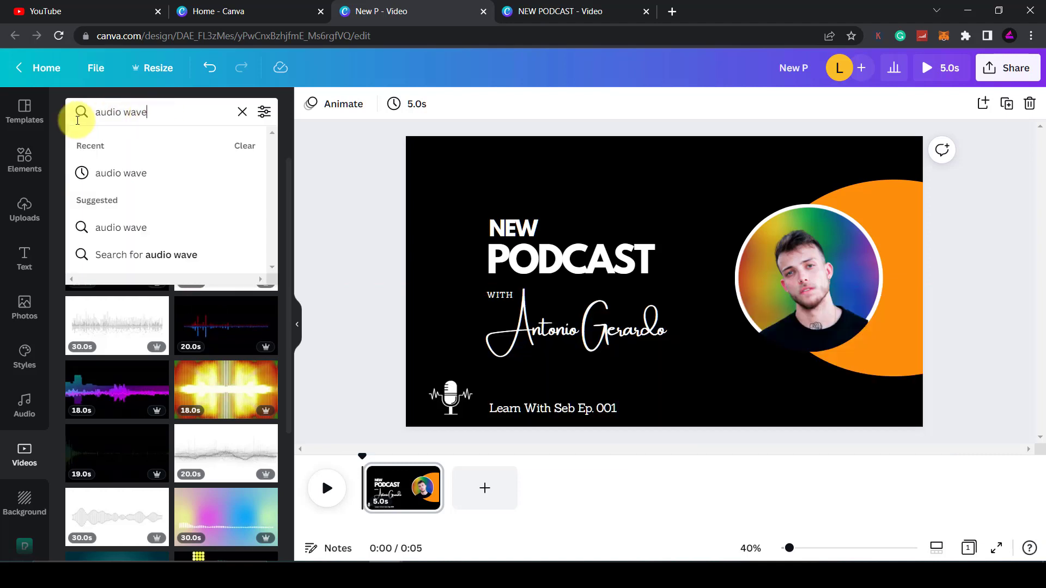
type("soun")
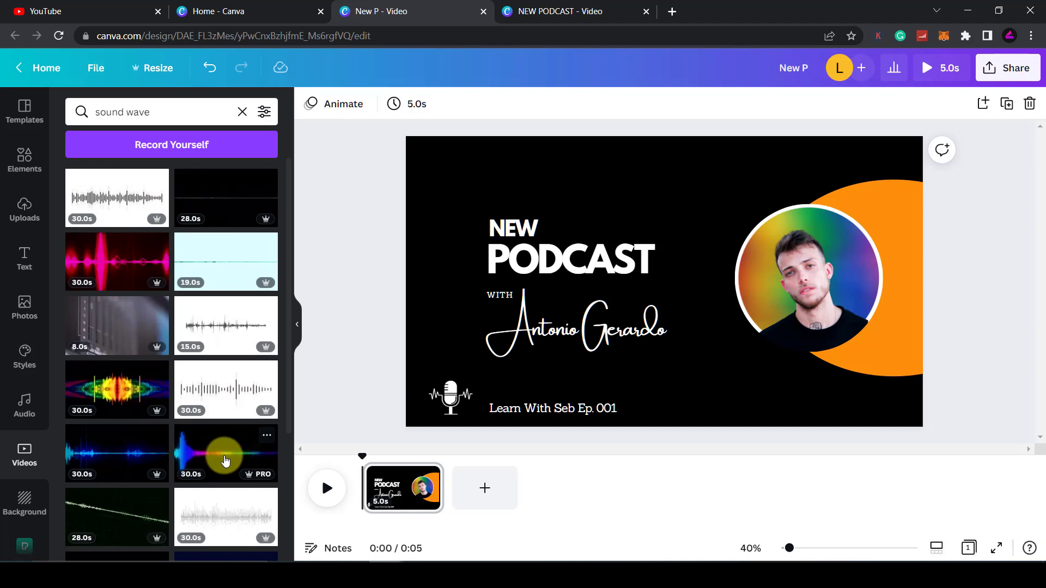
mouse_move(132, 111)
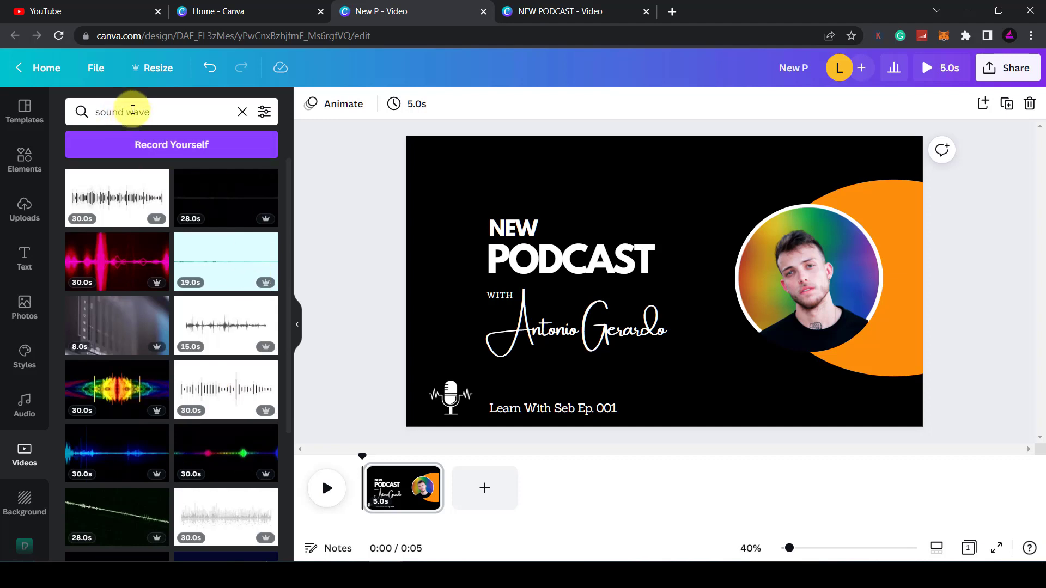
mouse_move(149, 226)
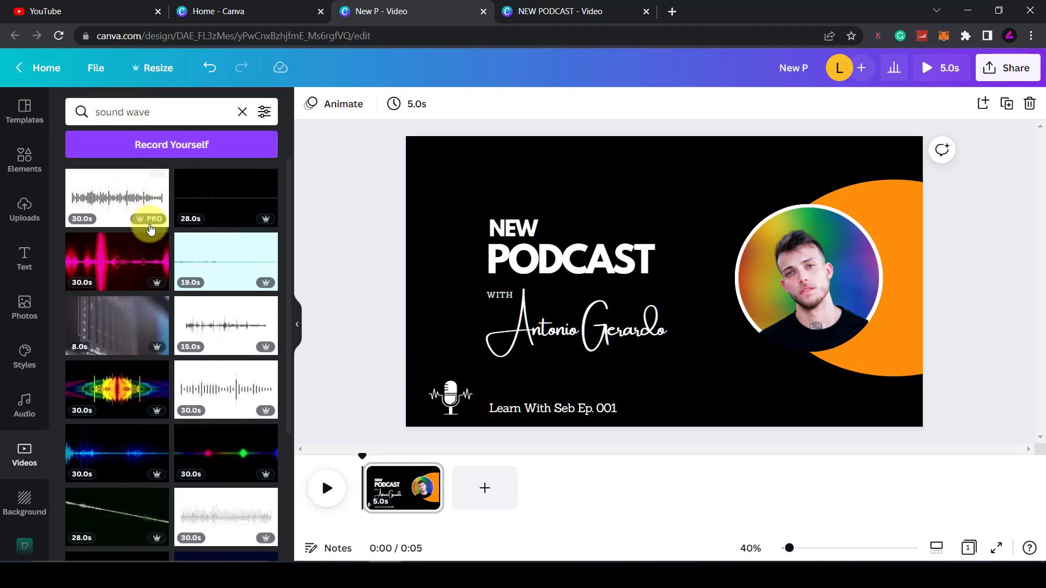
mouse_move(228, 213)
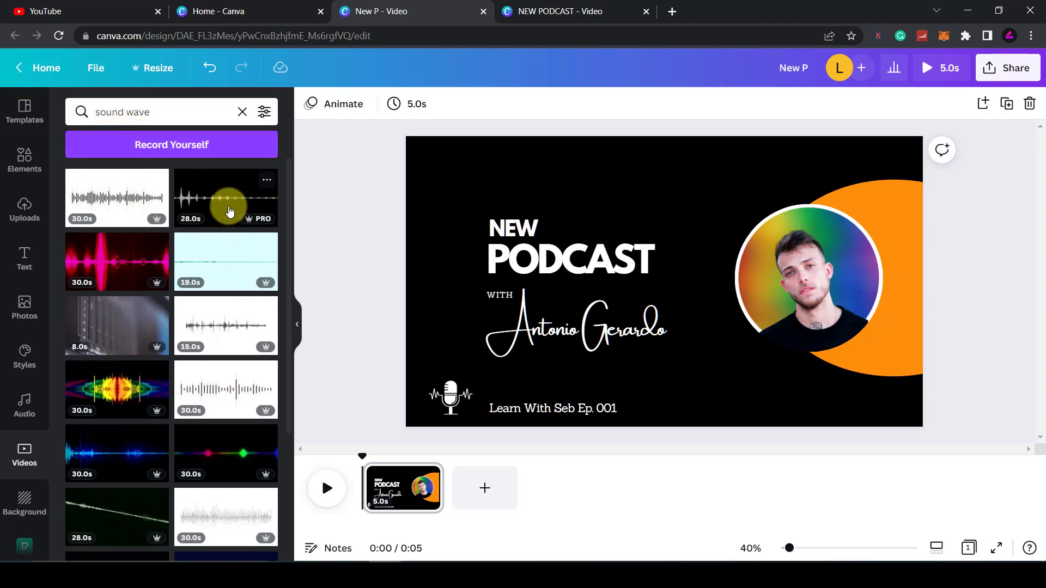
left_click(445, 240)
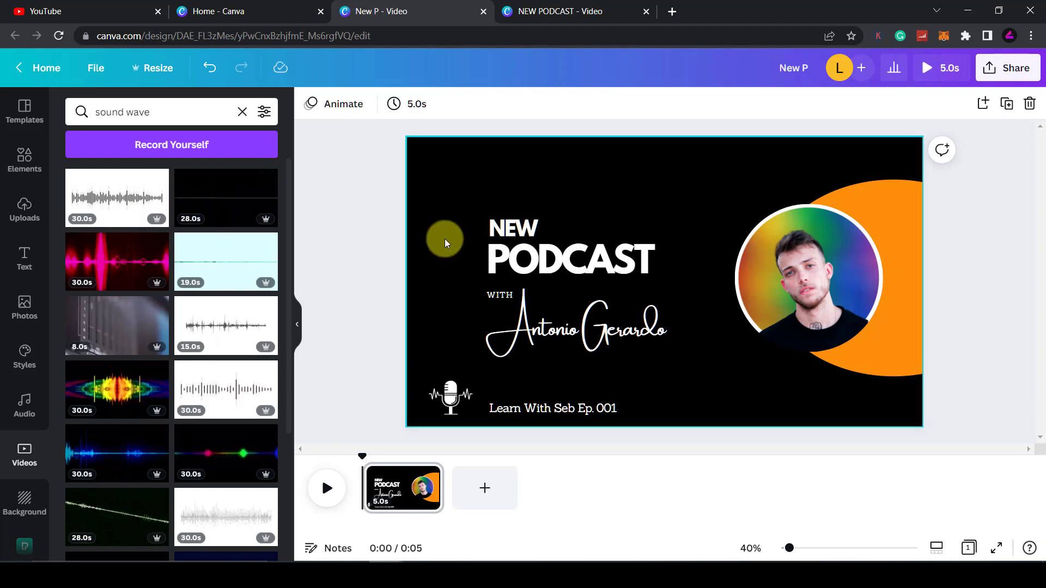
mouse_move(224, 201)
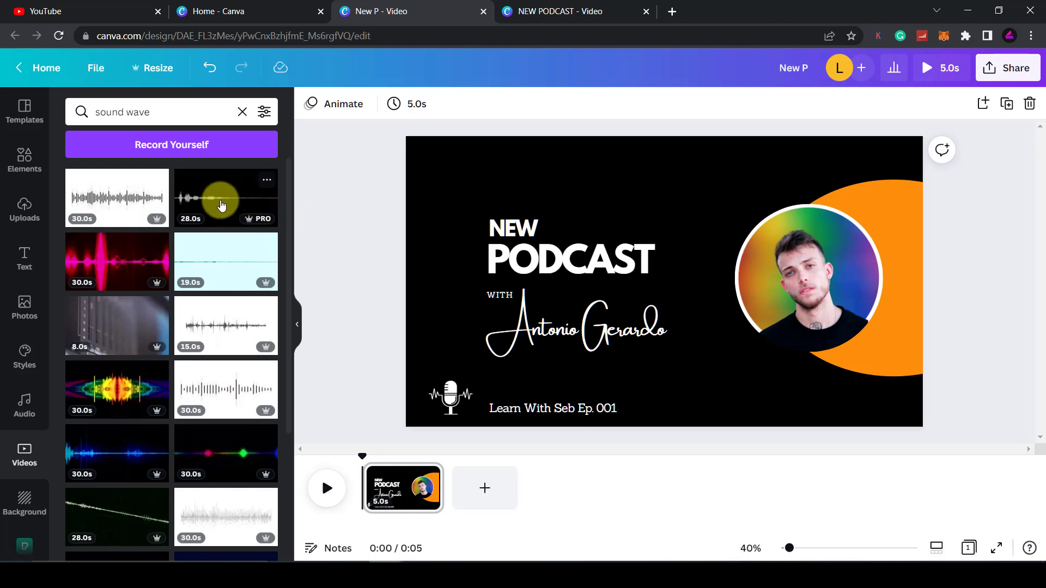
mouse_move(210, 204)
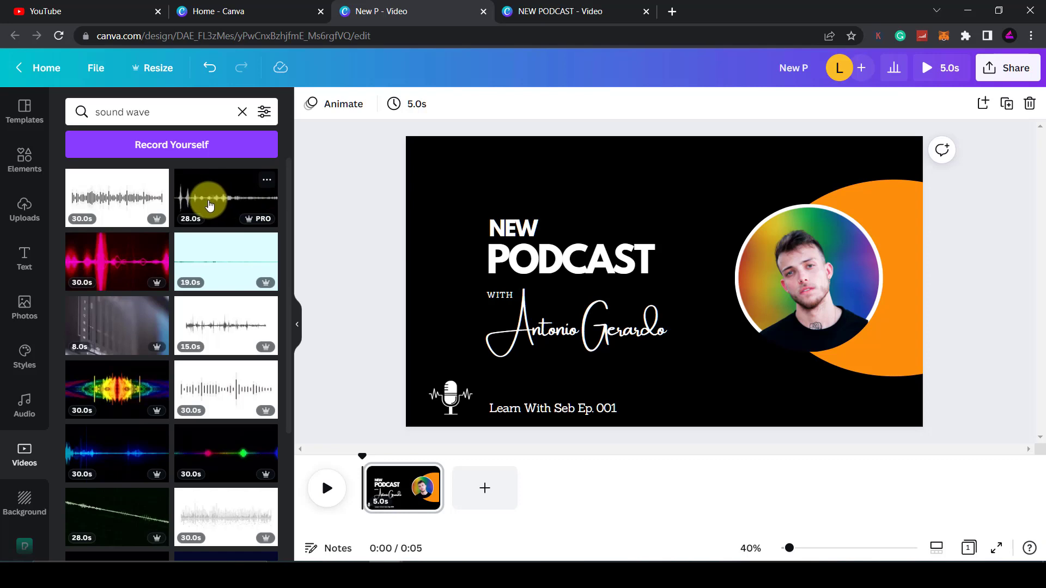
left_click(225, 197)
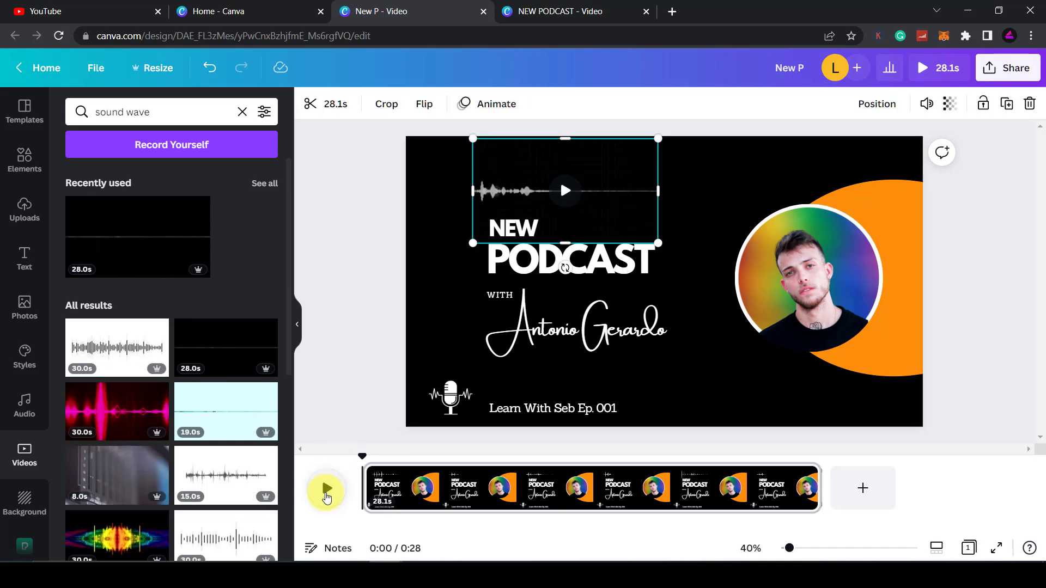
left_click(325, 490)
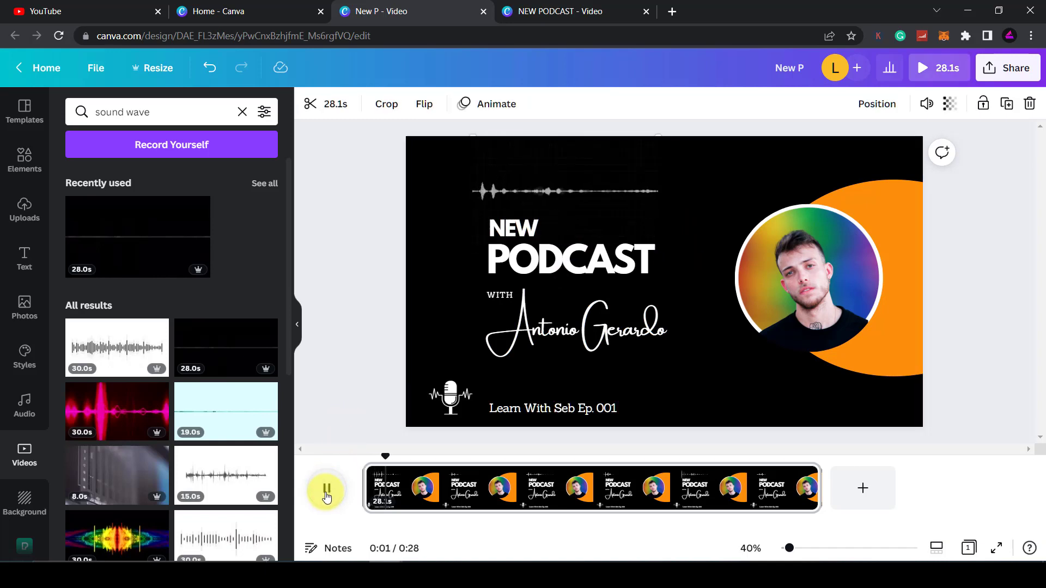
left_click(326, 492)
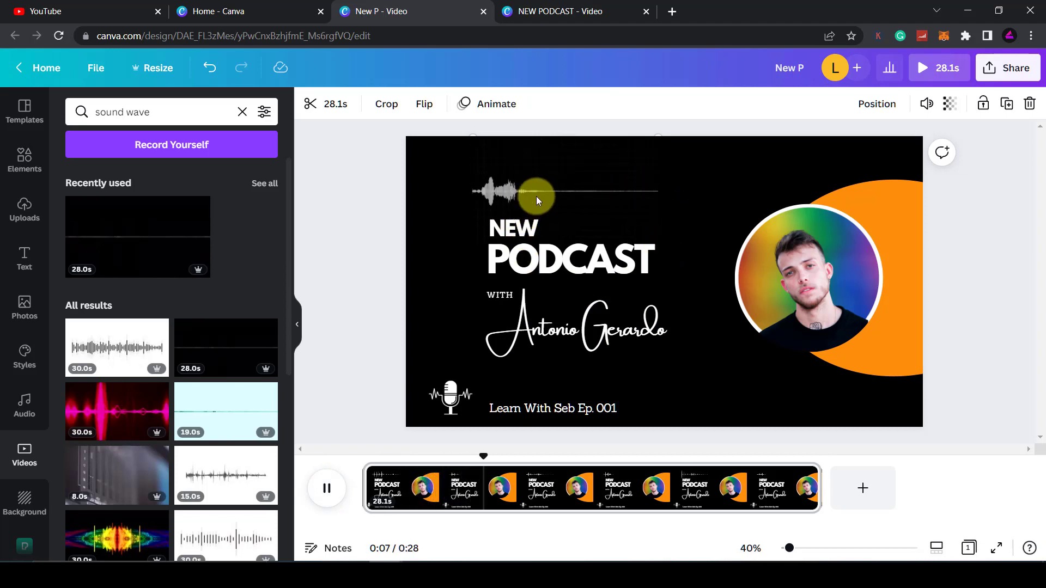
mouse_move(576, 206)
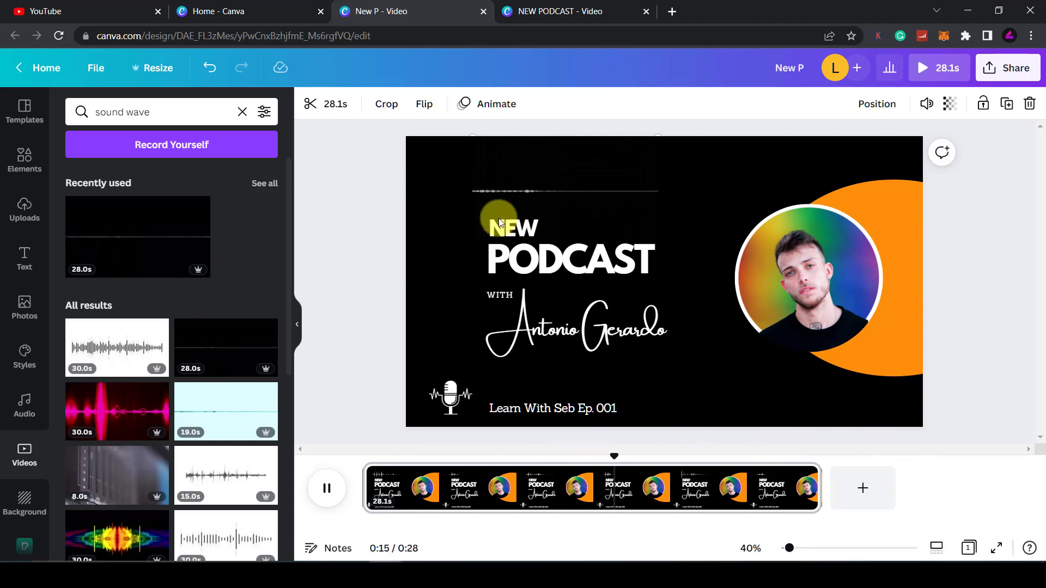
mouse_move(696, 193)
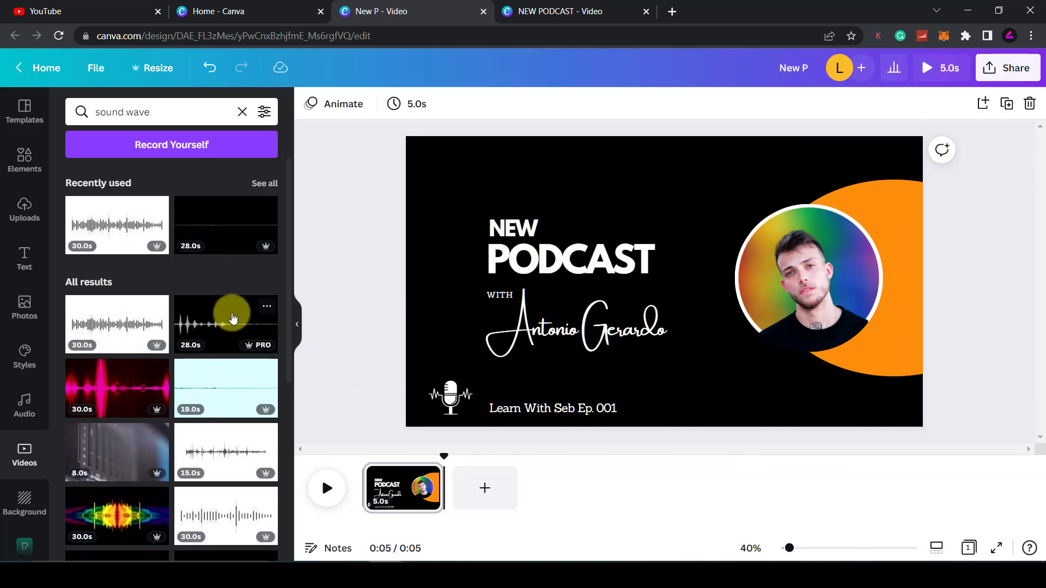
Add the 28s black-and-white sound wave clip, shrunk above the NEW PODCAST title.
left_click(224, 325)
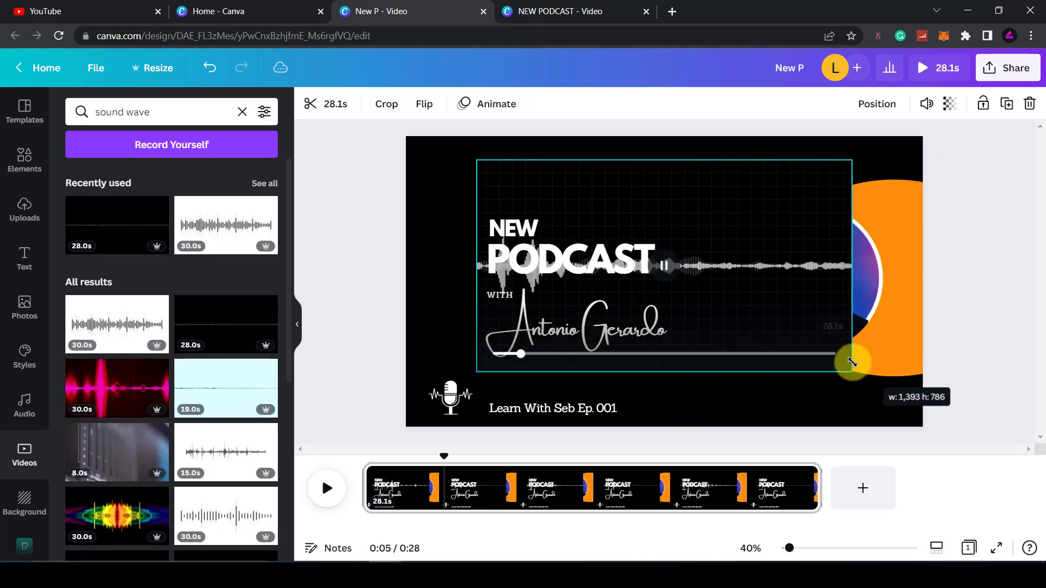
left_click(390, 398)
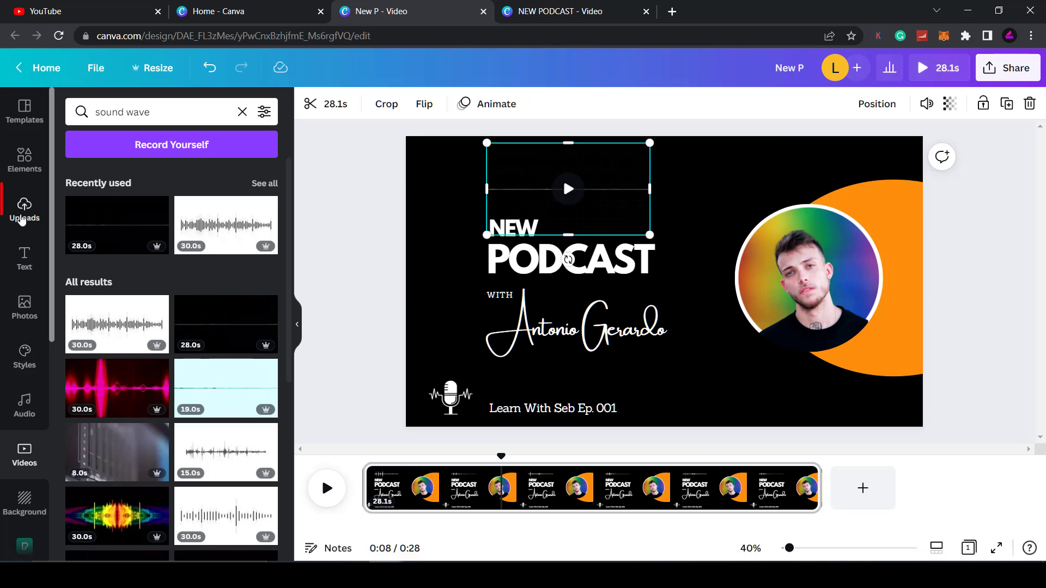
Show the uploaded audio tracks and add an mp3 to the timeline.
left_click(24, 210)
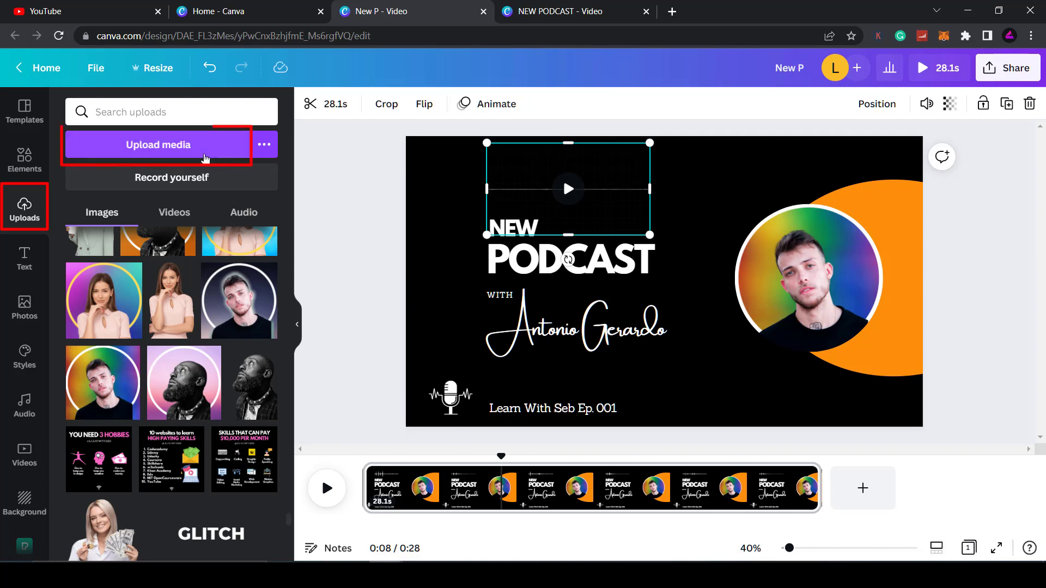
left_click(243, 213)
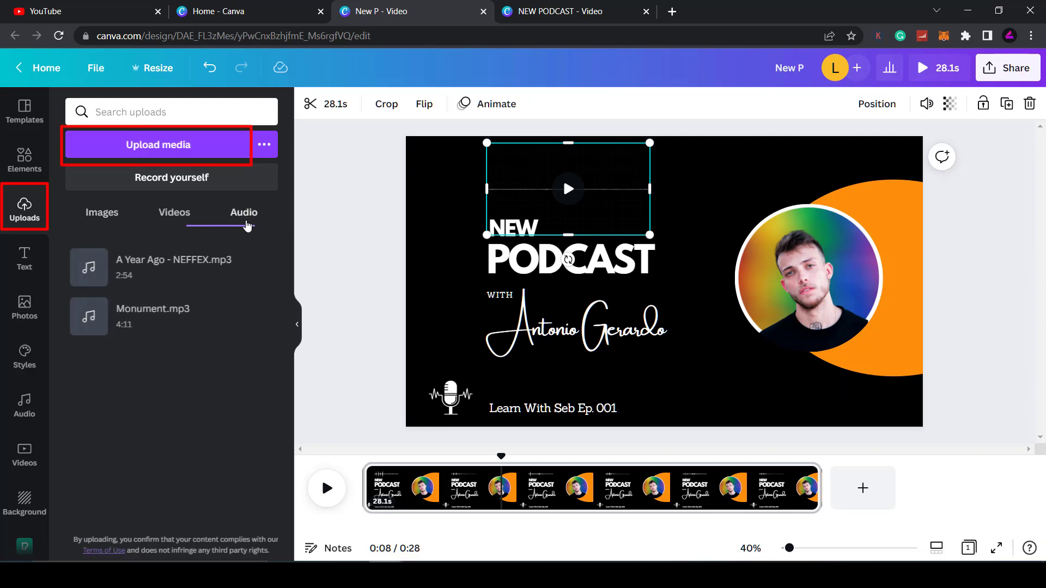
mouse_move(133, 270)
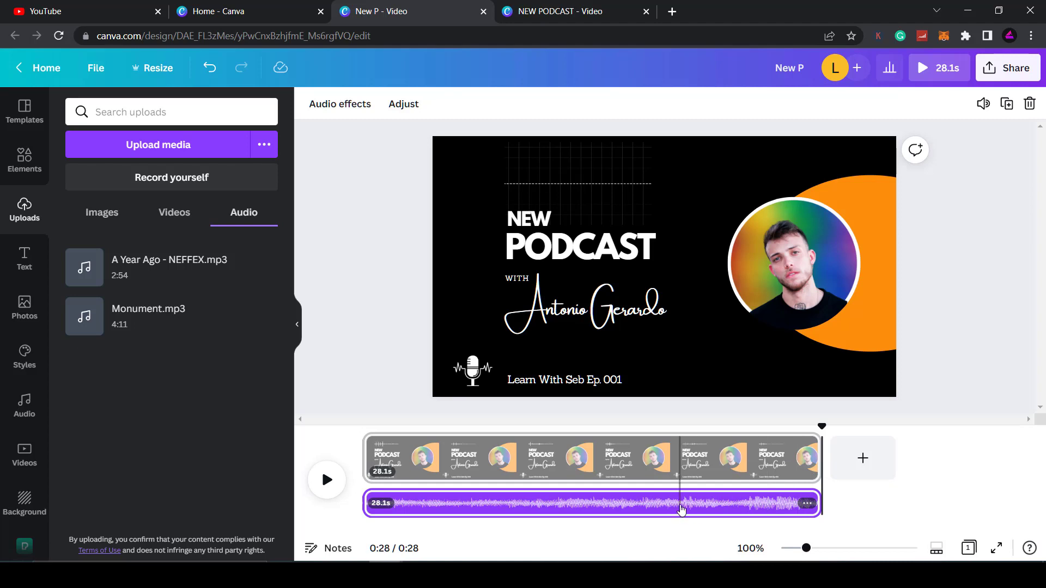
Duplicate the podcast page on the timeline, then switch to the NEW PODCAST template.
left_click(589, 459)
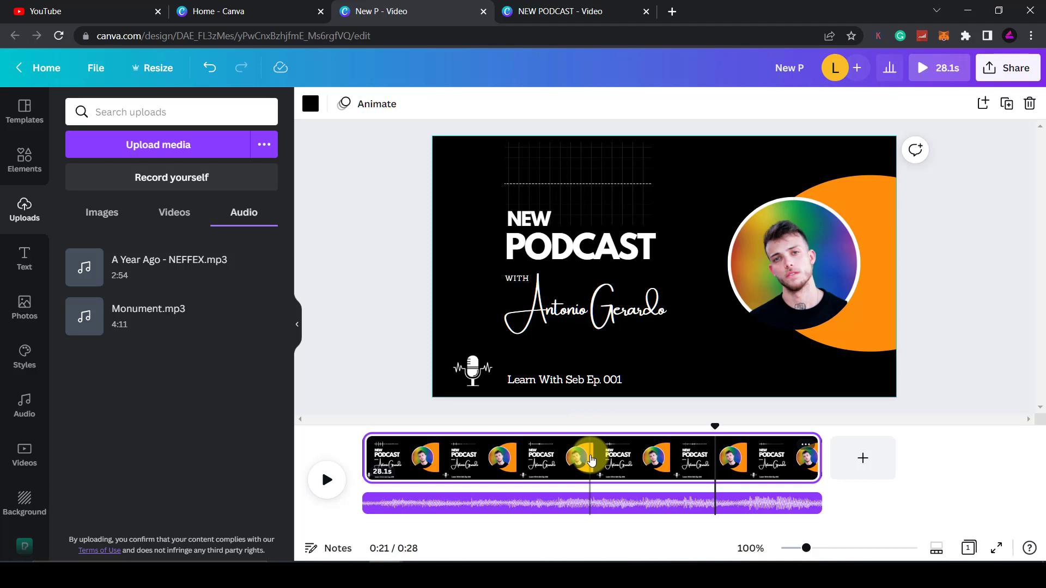
mouse_move(862, 459)
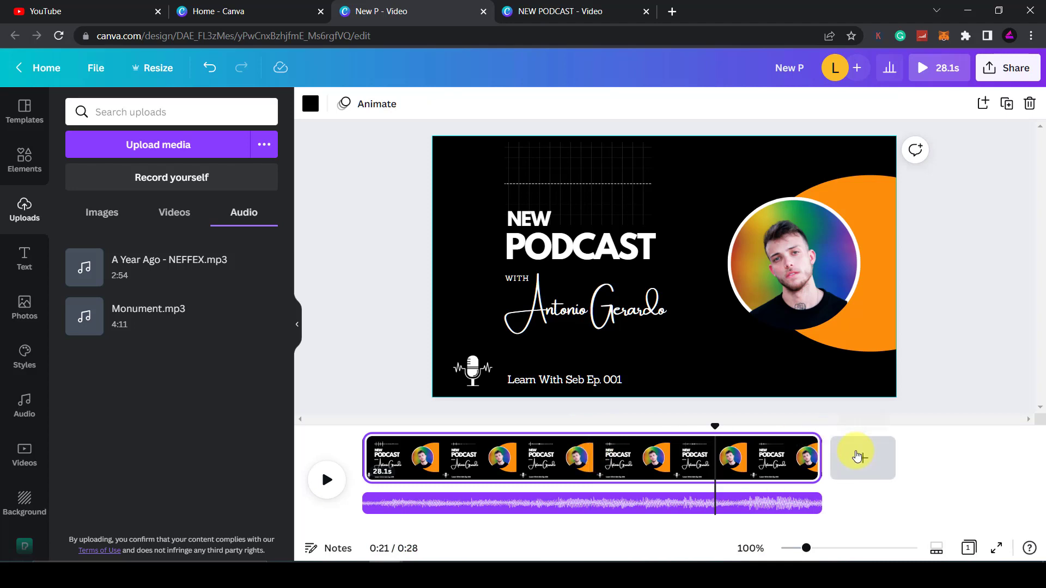
left_click(856, 457)
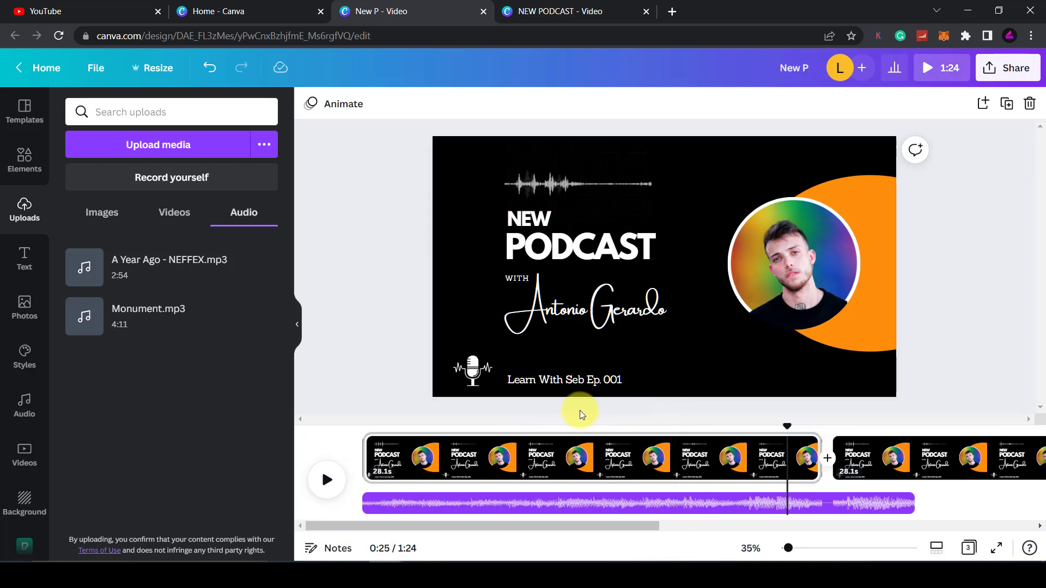
left_click(326, 479)
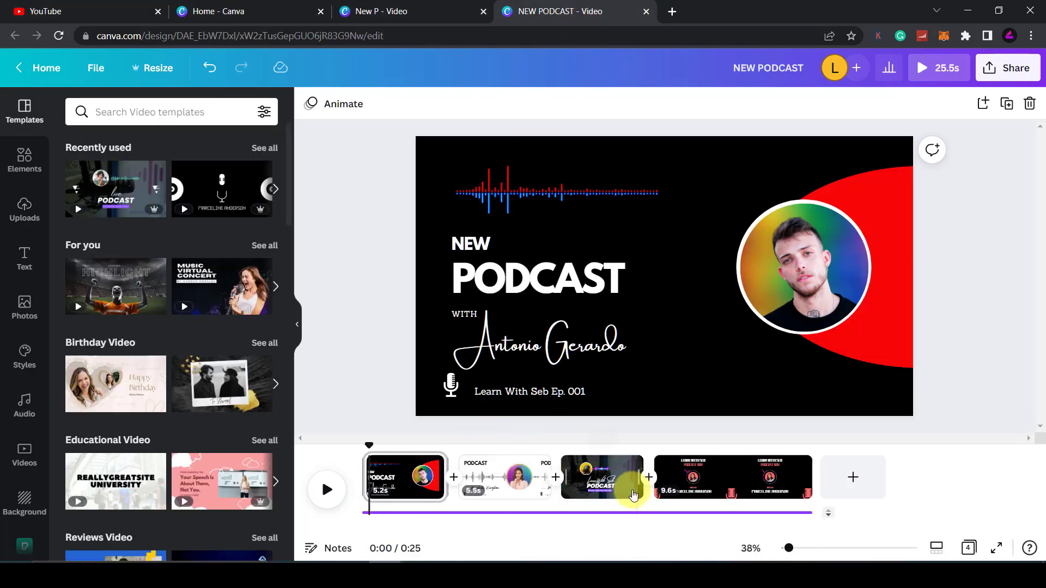
Select the template's third page and its pink Sticker-N-Wave-Shiny wave graphic.
left_click(602, 477)
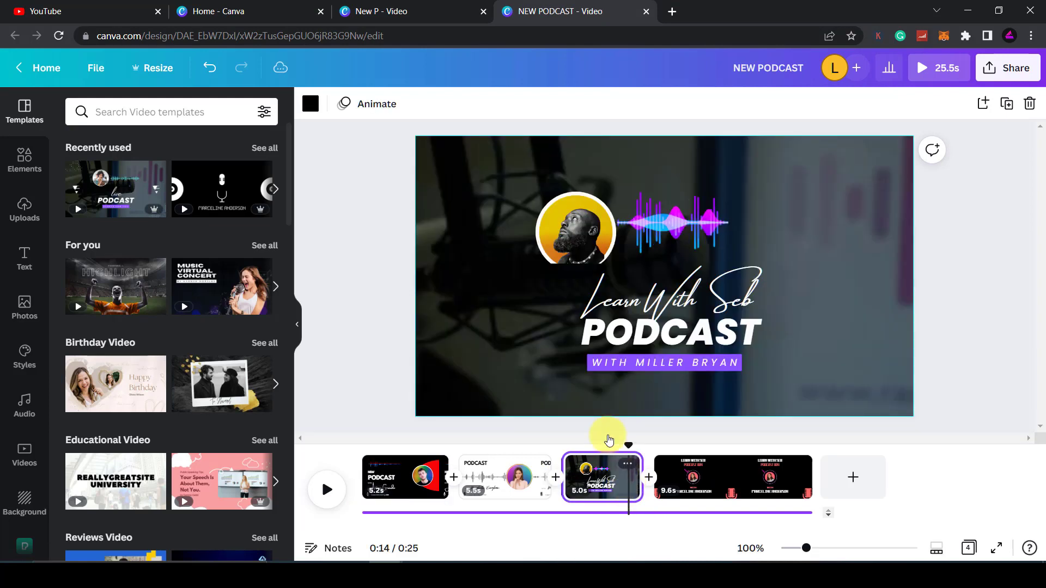
left_click(674, 224)
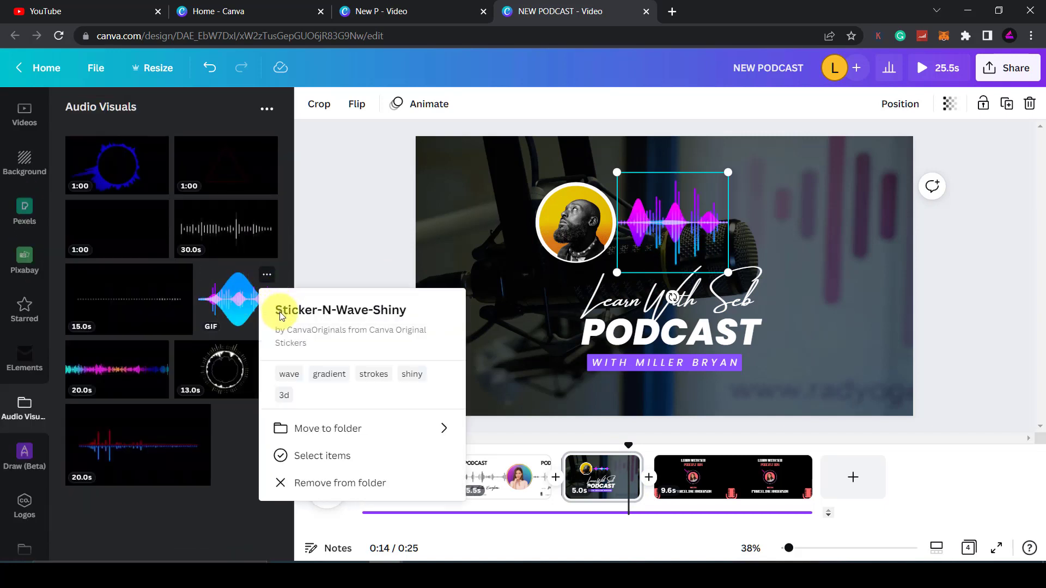
mouse_move(342, 316)
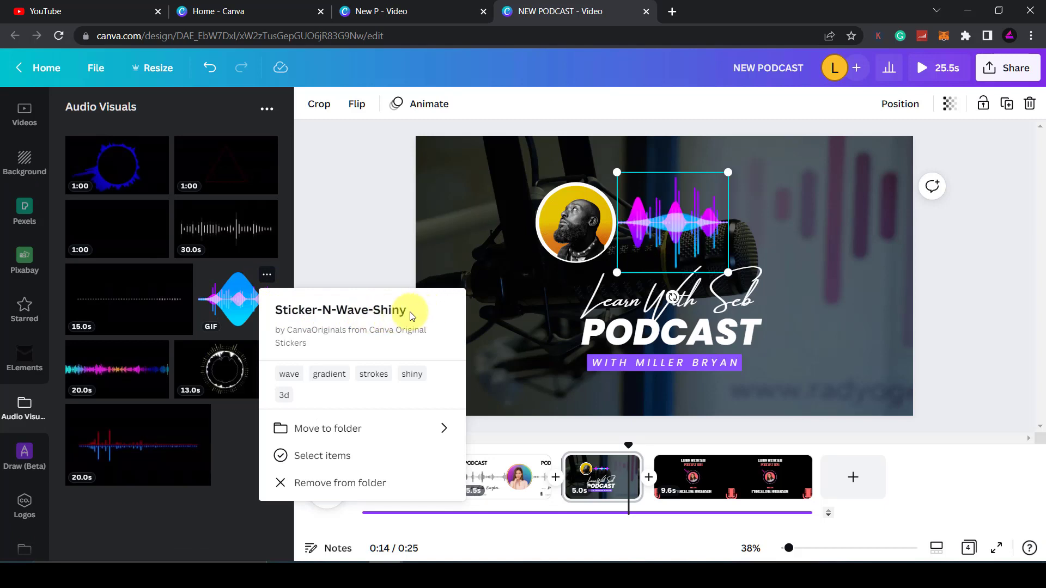
mouse_move(240, 294)
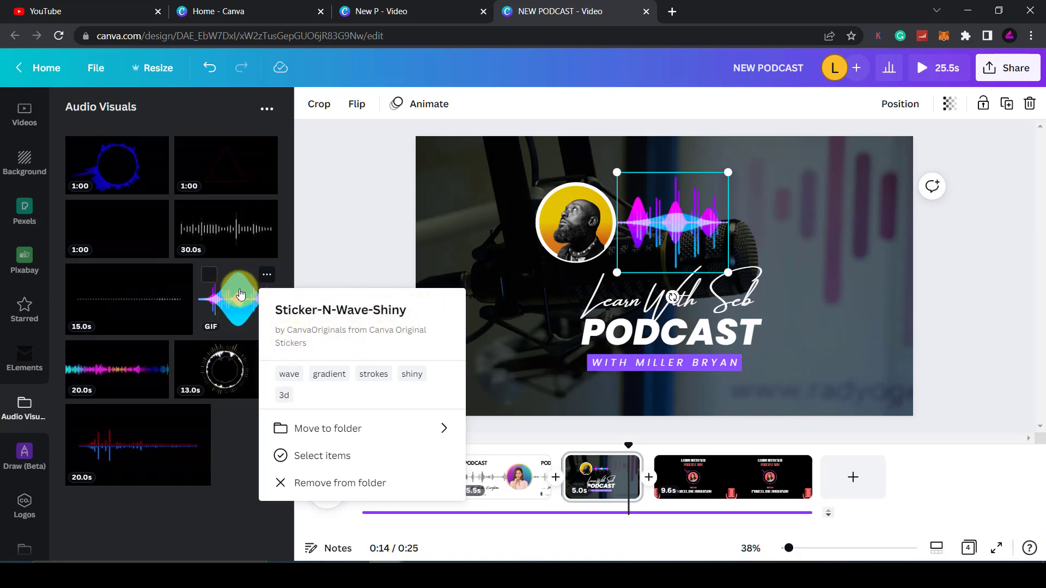
mouse_move(229, 438)
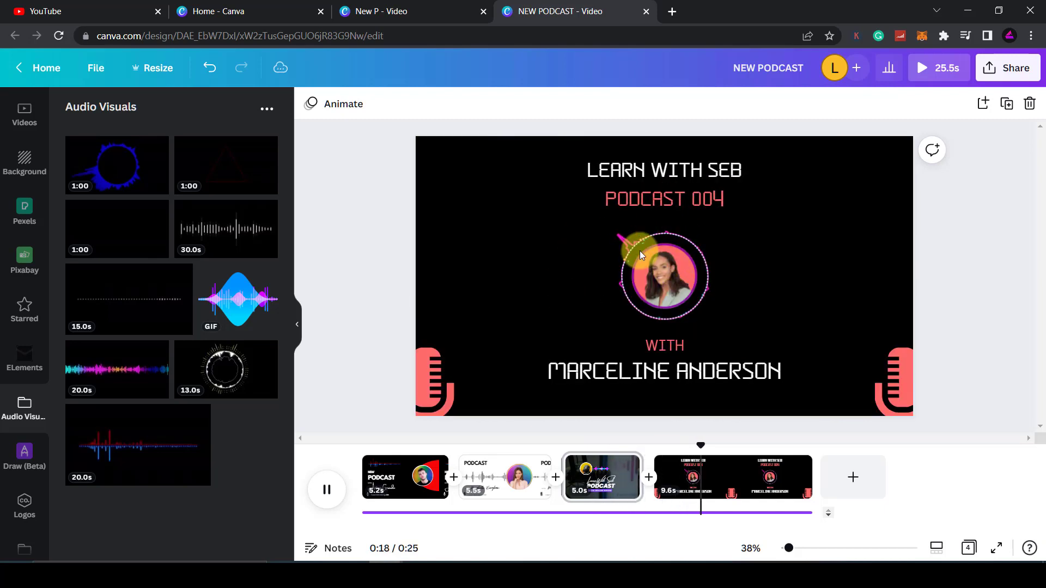
left_click(663, 276)
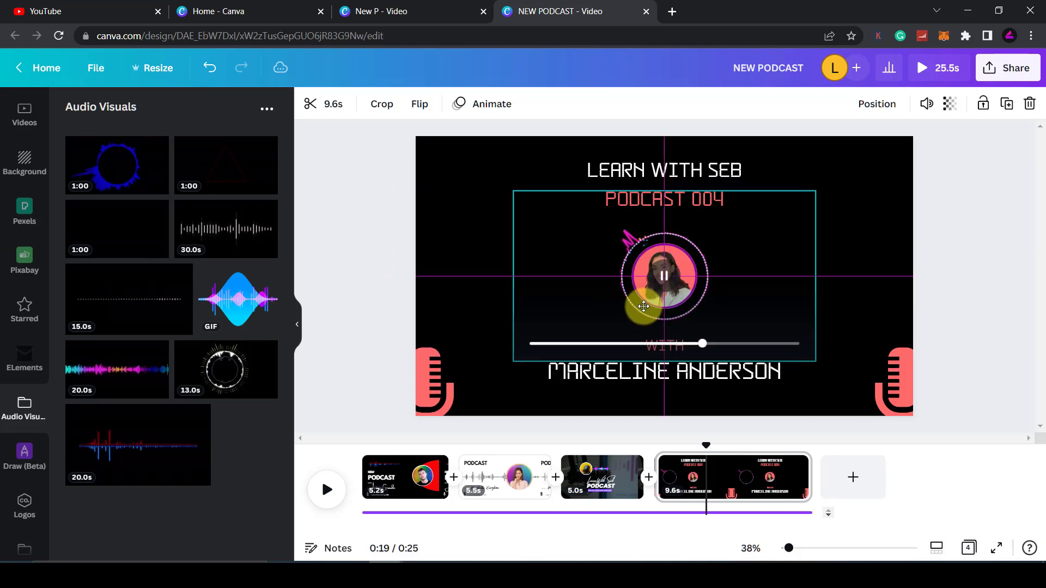
left_click(664, 348)
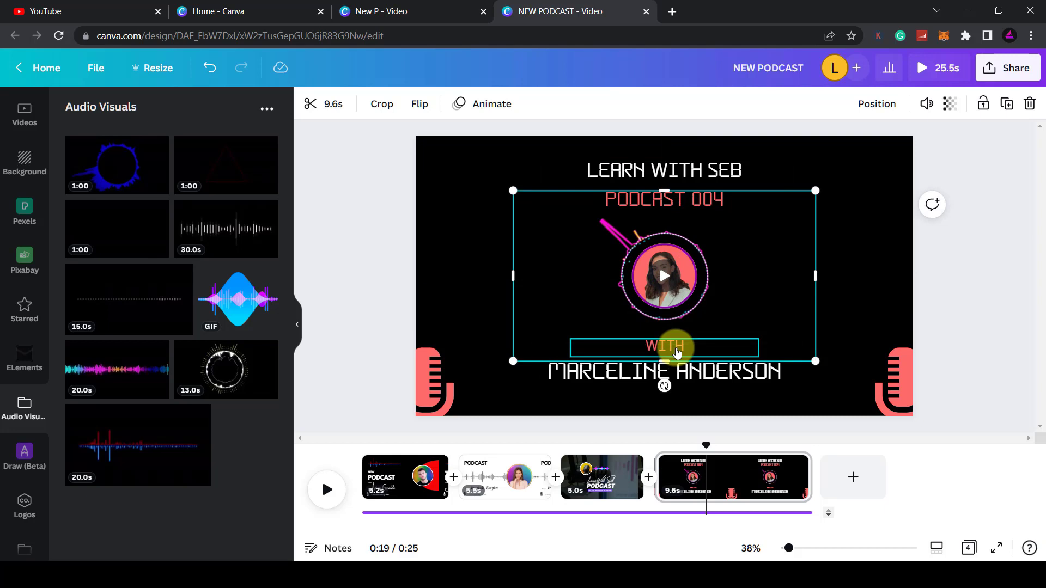
left_click(602, 476)
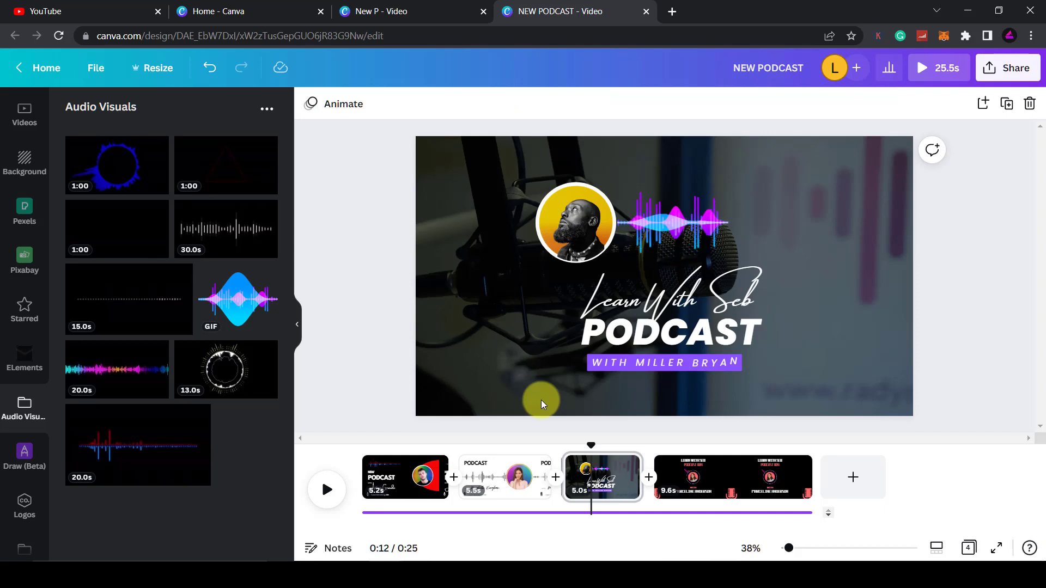